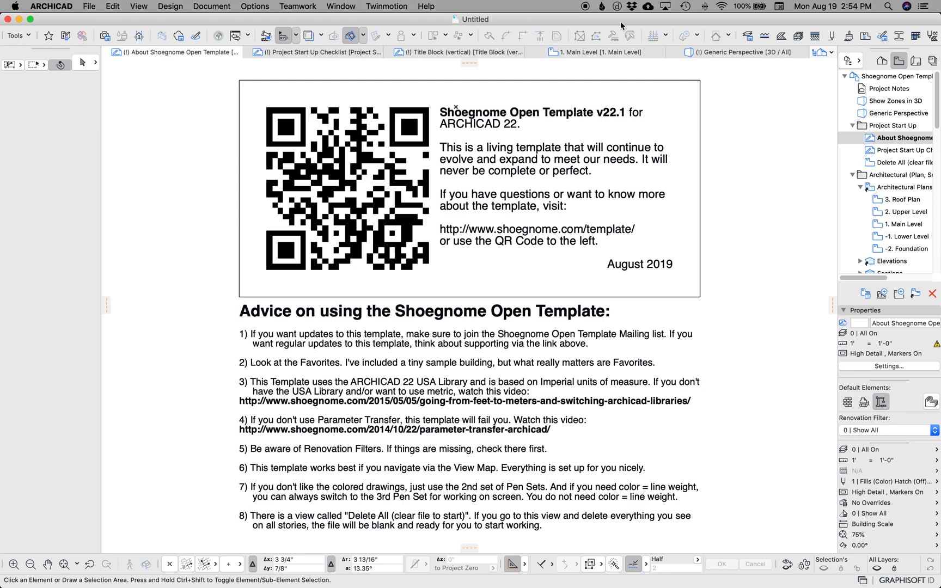
mouse_move(665, 60)
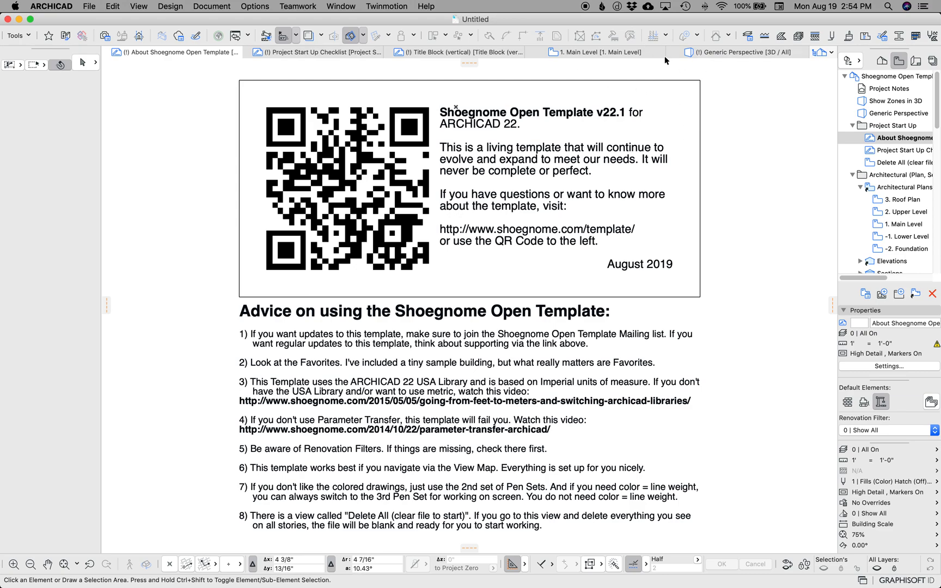
Step: Scroll the View Map down to Visualization > 3D Views > 03 Structural Views > 1 Camera
scroll(down, 3)
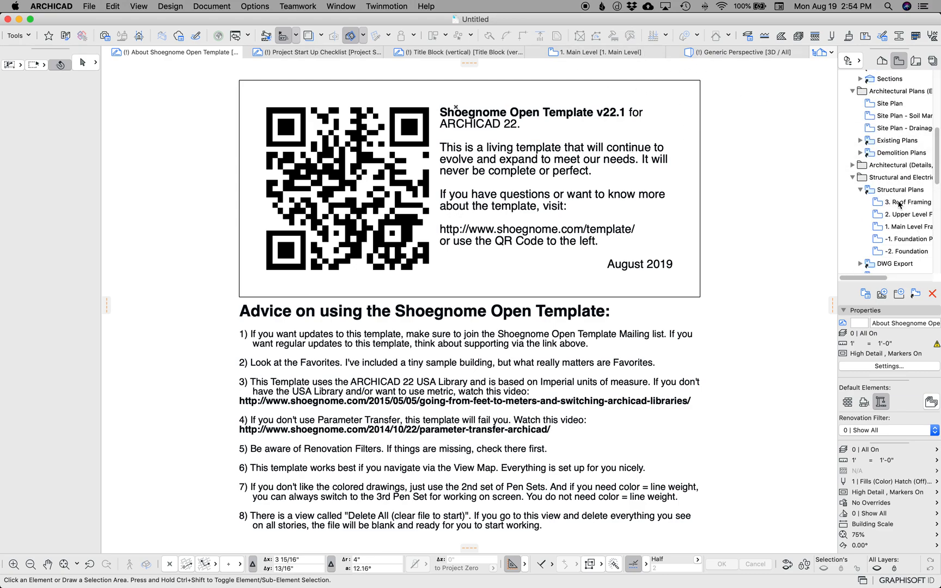
scroll(down, 3)
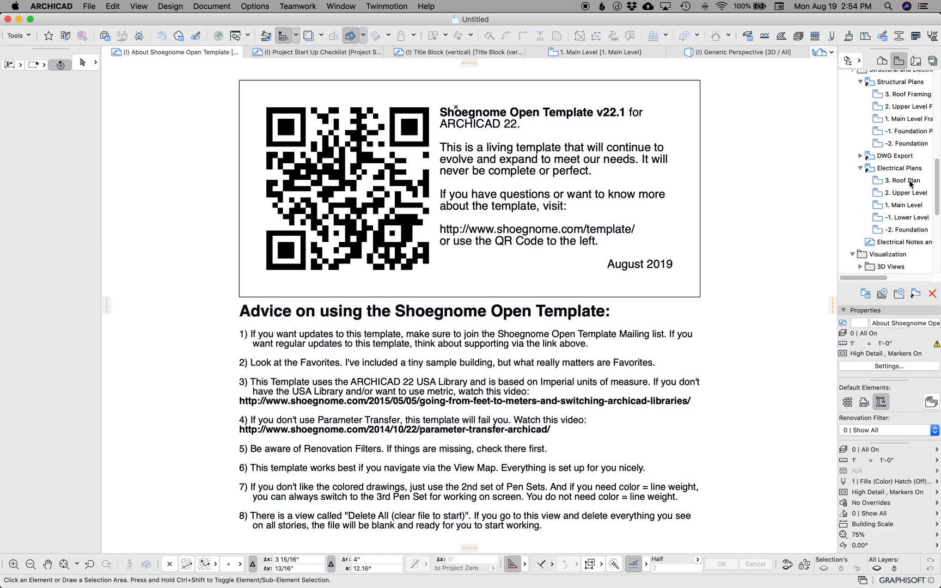
scroll(down, 3)
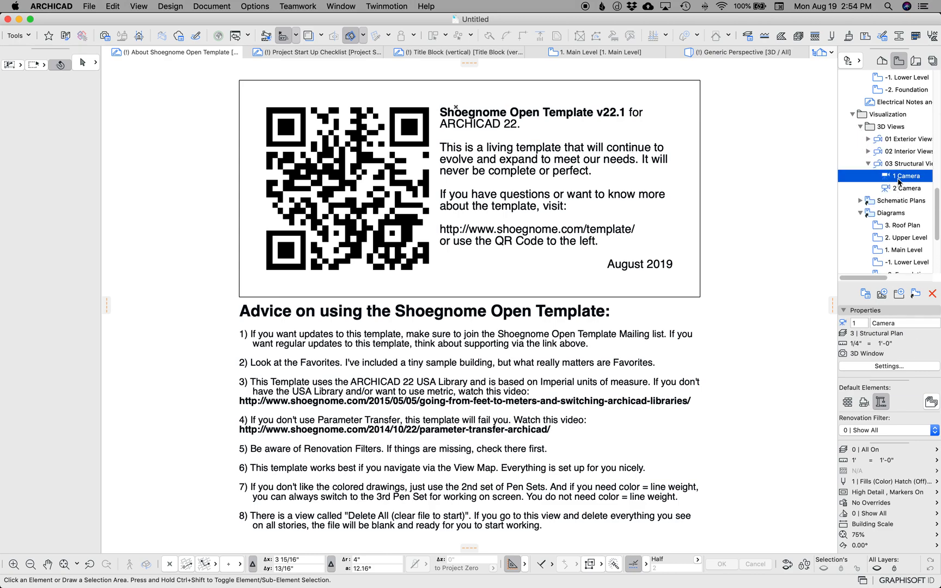
Step: Open the 03 Structural Views camera and orbit to inspect the floor joists behind translucent walls
double_click(900, 176)
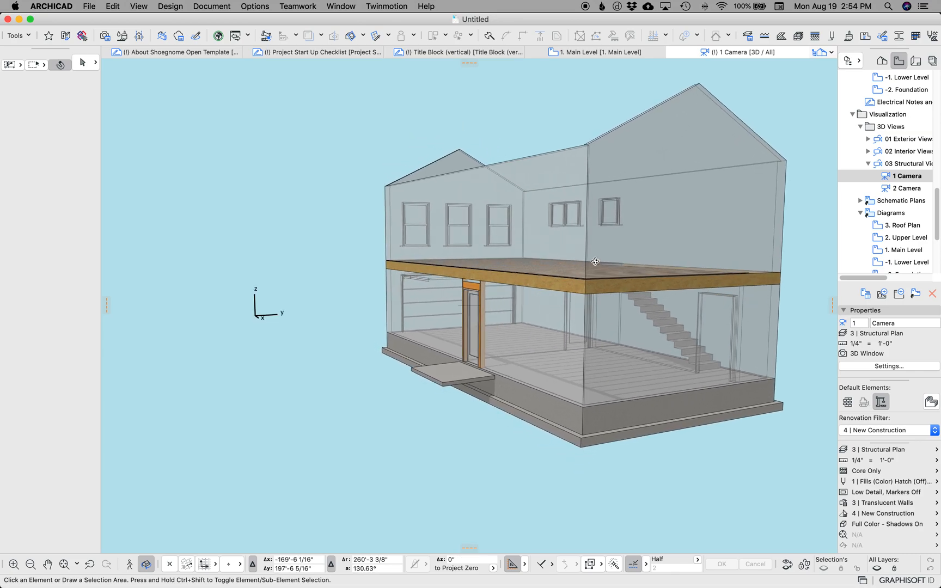
drag(595, 260, 538, 243)
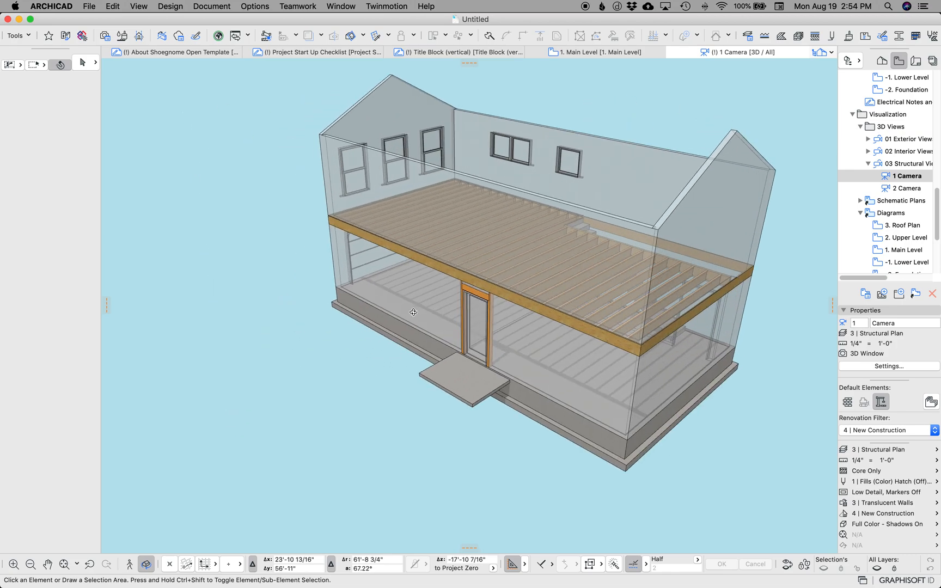
drag(413, 312, 596, 277)
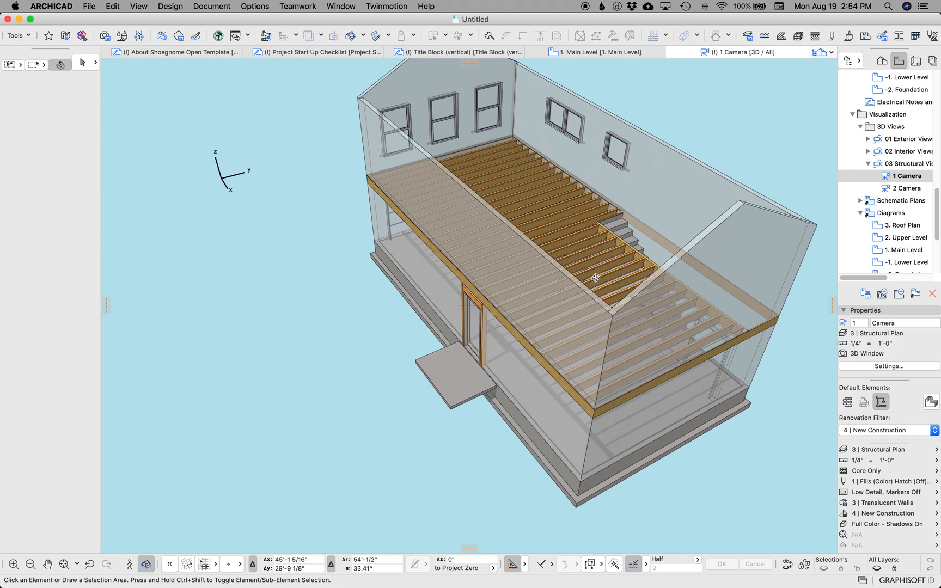
drag(595, 277, 548, 295)
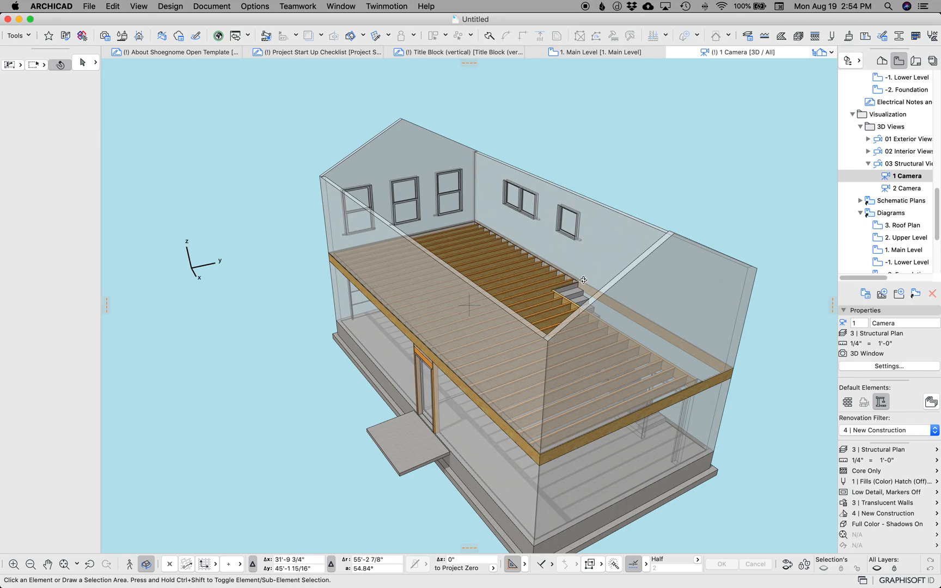
mouse_move(883, 142)
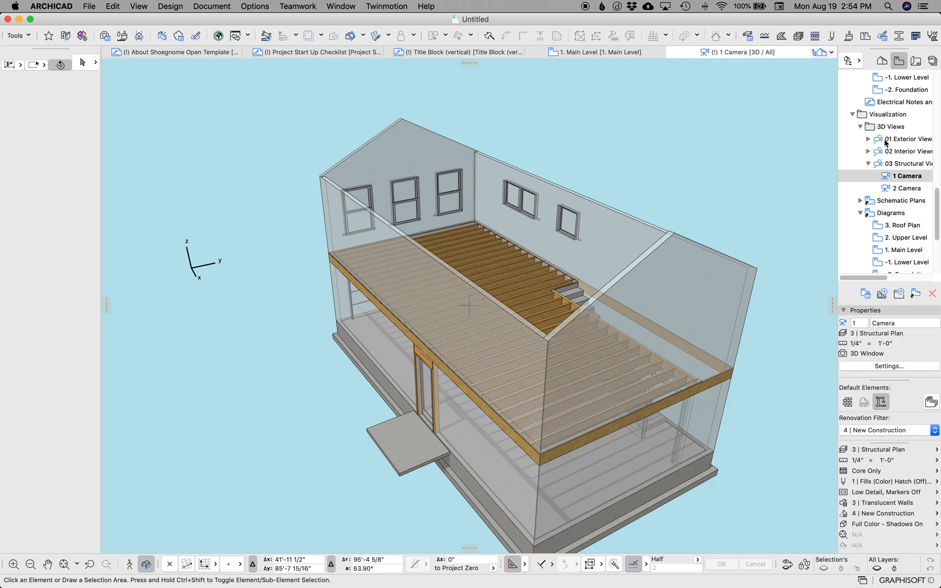
mouse_move(849, 141)
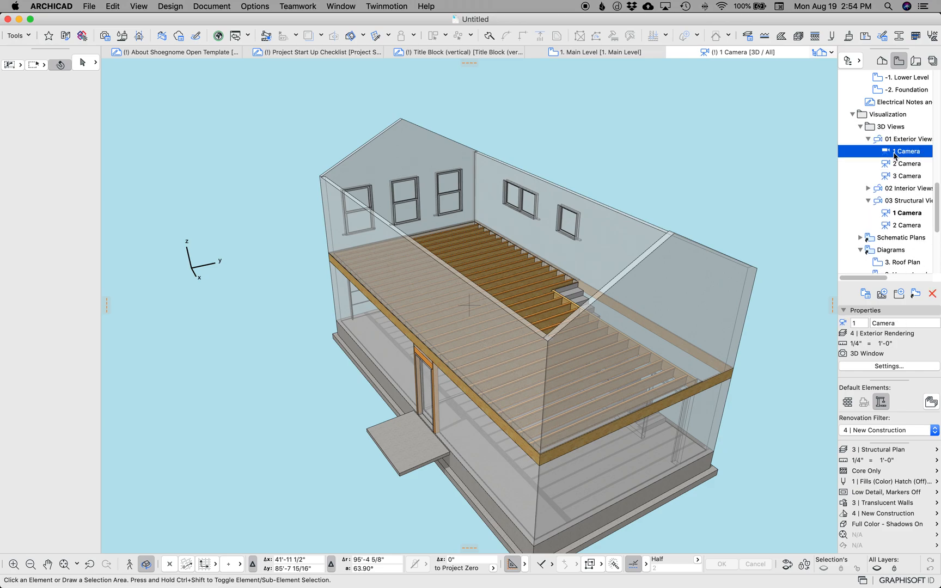
Step: Open the 01 Exterior Views 1 Camera view of the blue-sided house and garage
double_click(904, 151)
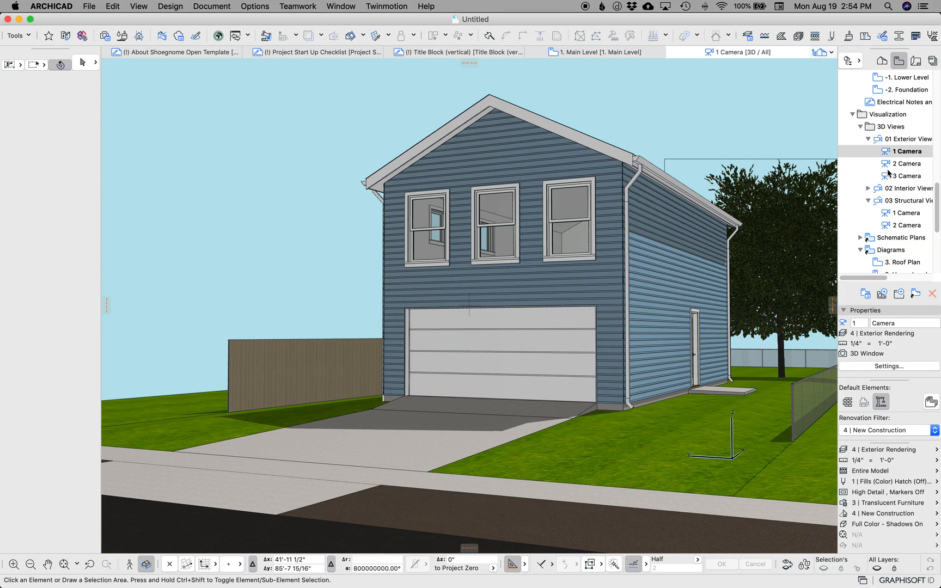
mouse_move(896, 172)
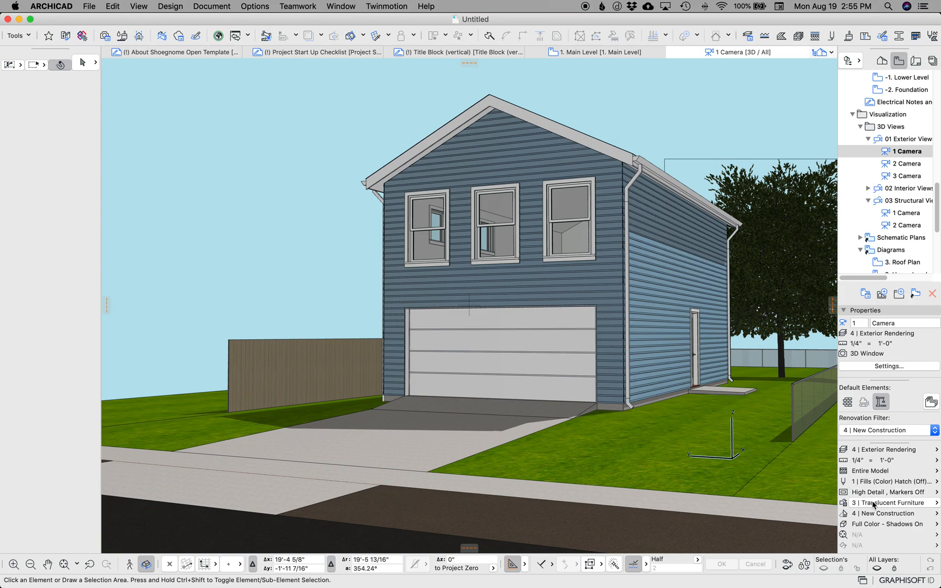
mouse_move(873, 503)
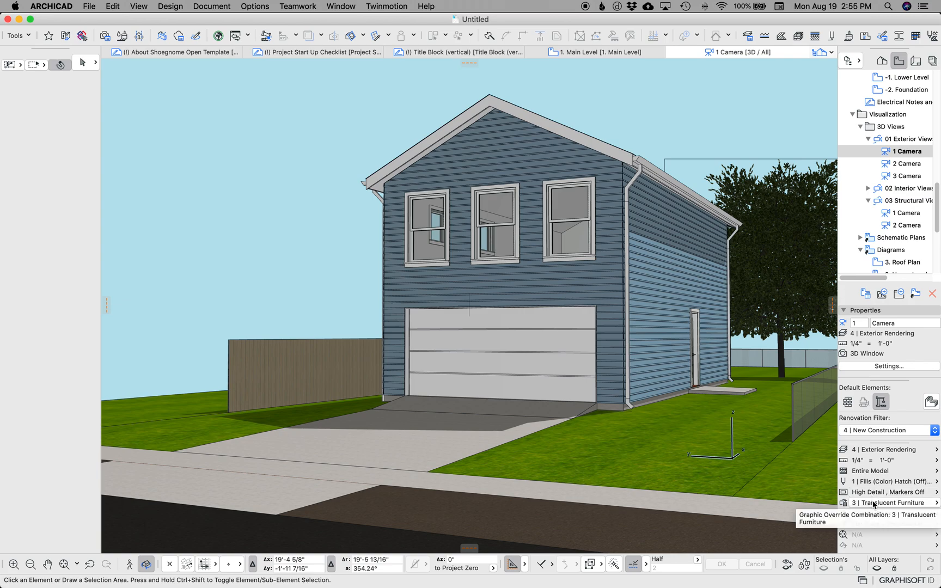
Step: Set the Graphic Override Combination to 4 | Egress Check, turning egress windows green and the garage door red
click(889, 492)
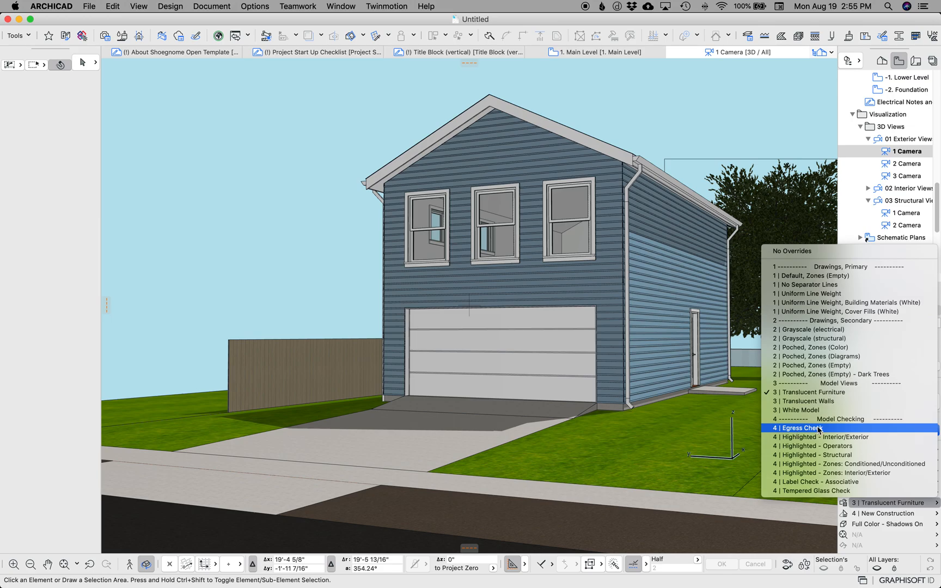
click(794, 428)
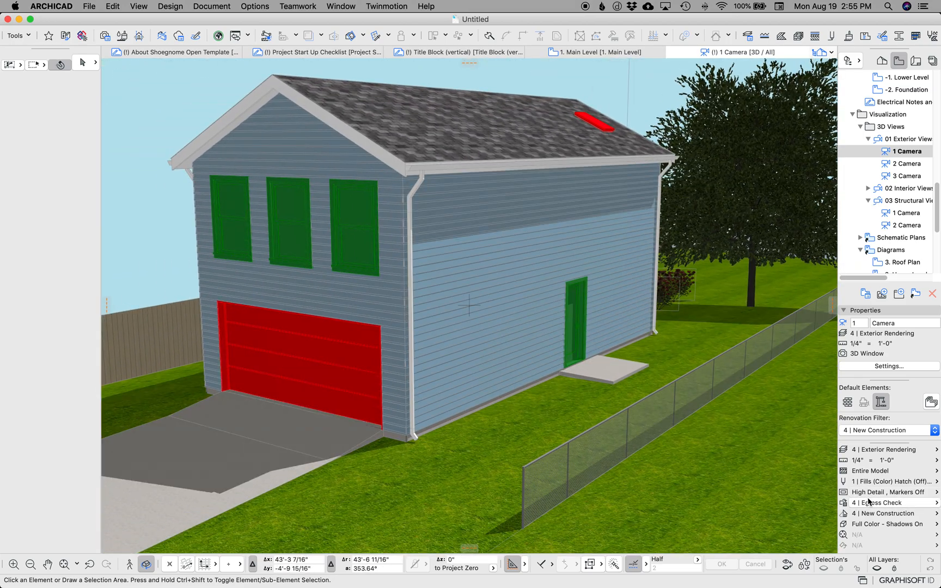
click(878, 502)
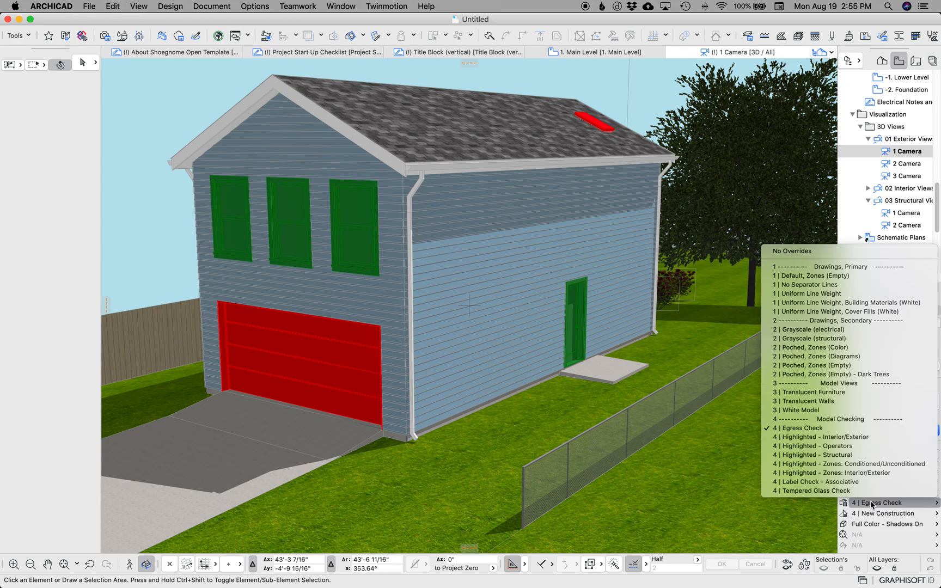
click(875, 502)
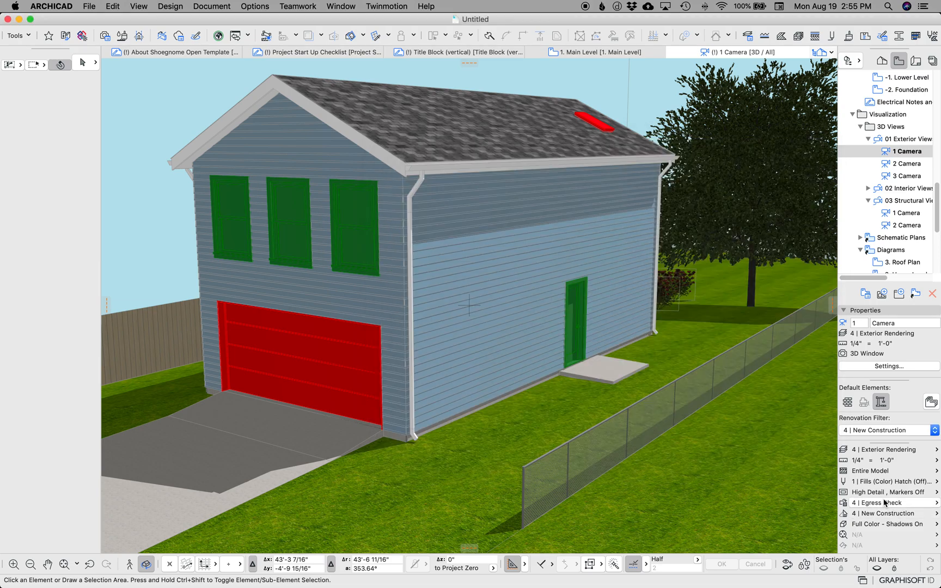
Step: Apply the Tempered Glass Check overrides, orbit to the long side wall, then go to 1. Main Level
click(894, 502)
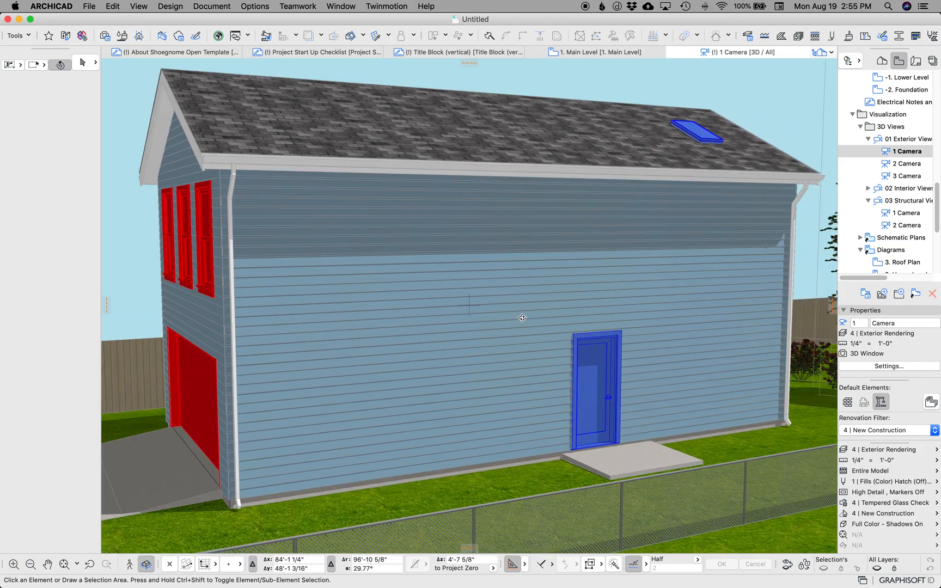
drag(522, 317, 640, 350)
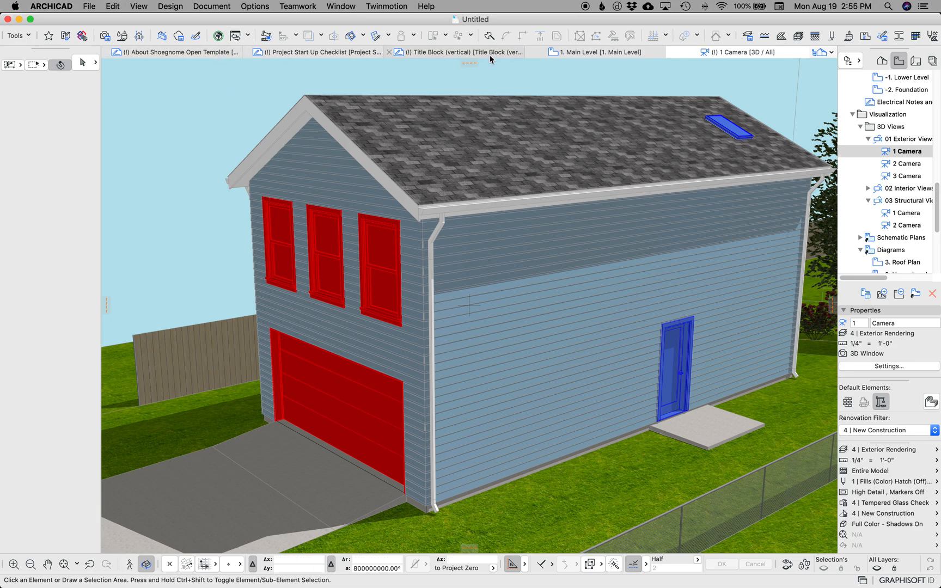
click(593, 51)
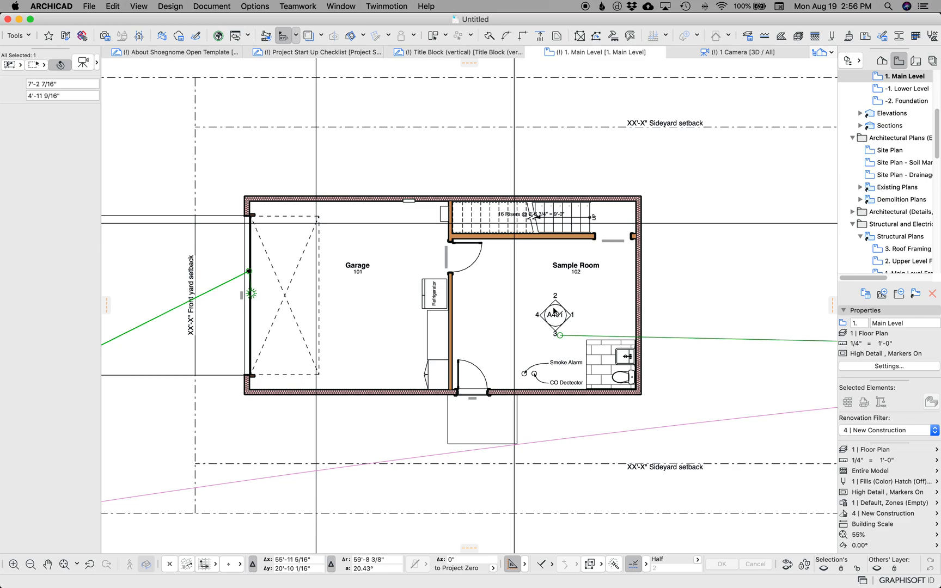
Step: Change the plan's story and set the Renovation Filter to 4 | New Construction
right_click(594, 52)
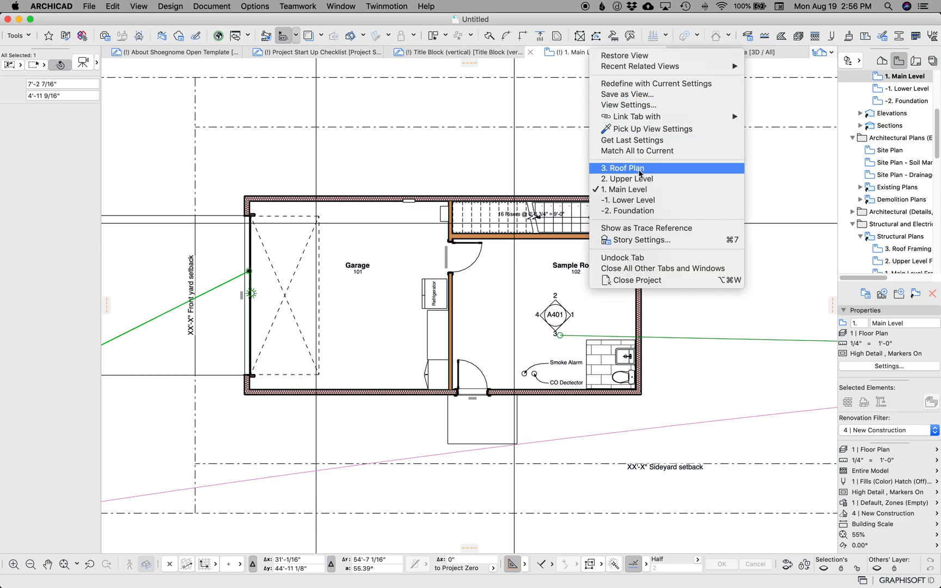
click(626, 179)
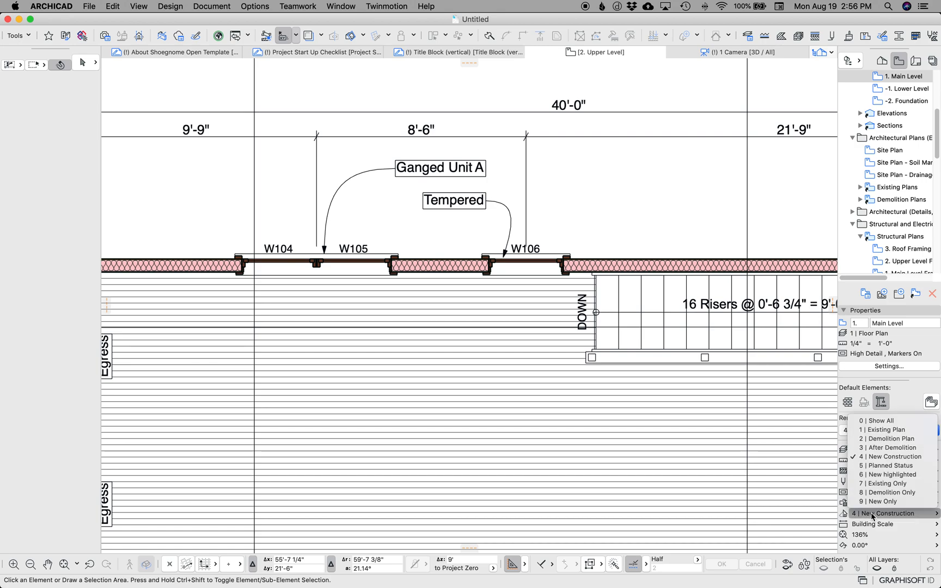
click(889, 512)
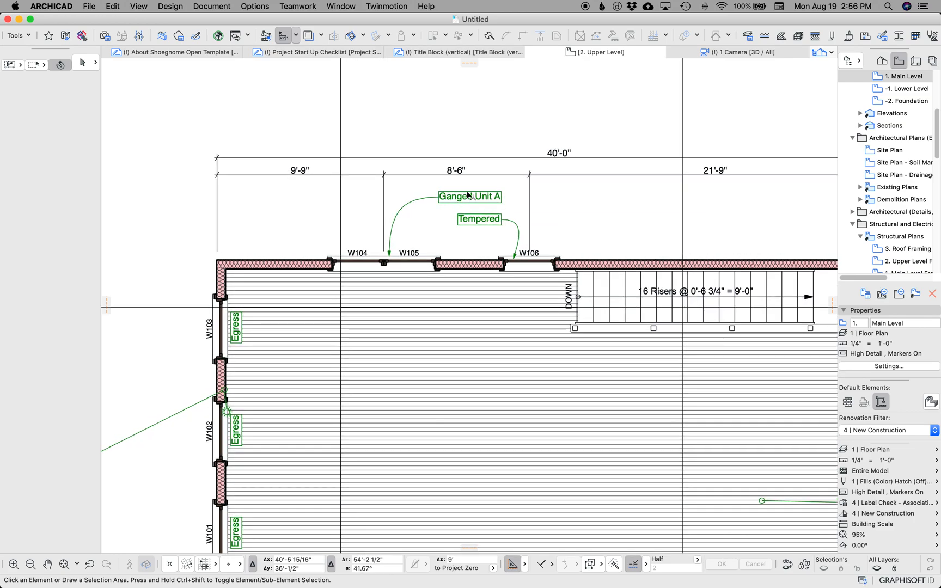
mouse_move(489, 254)
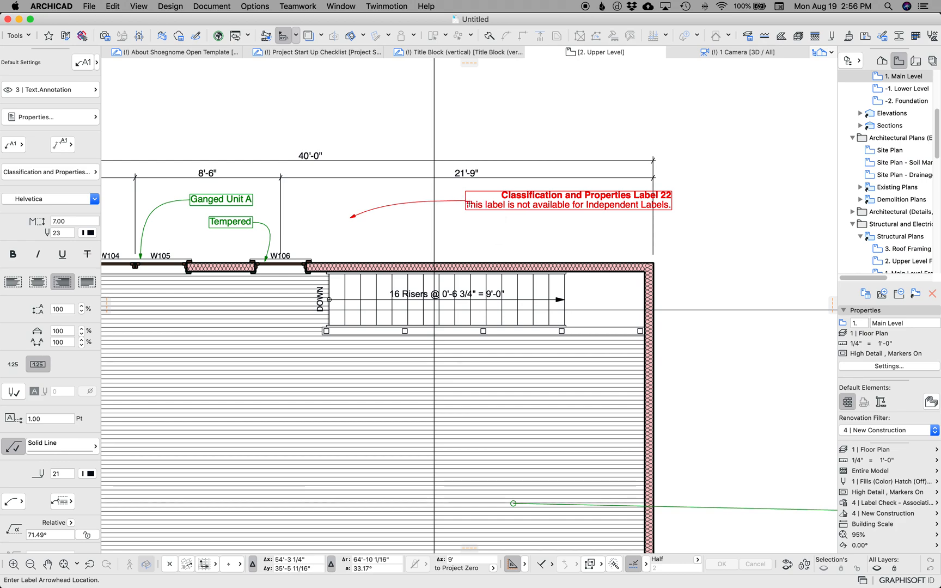
click(566, 200)
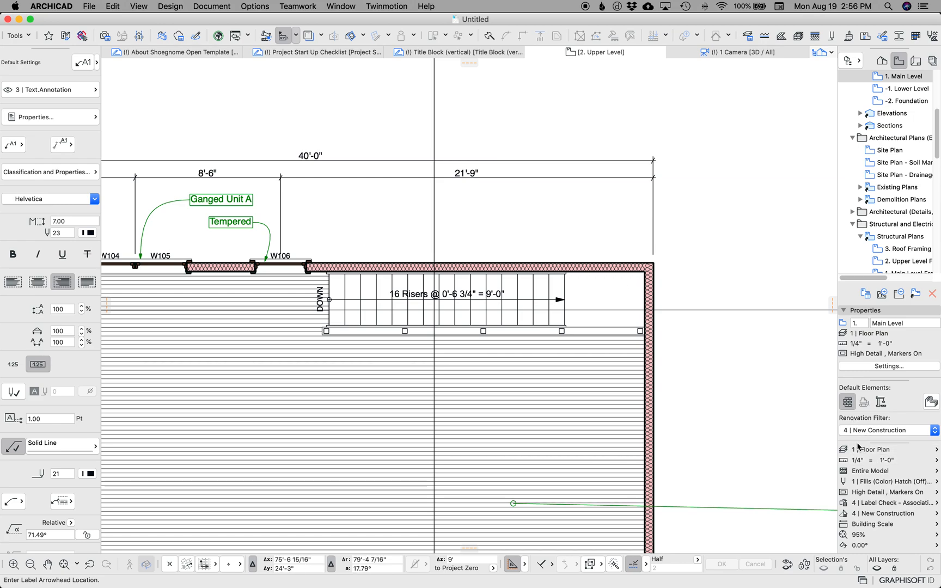
mouse_move(872, 449)
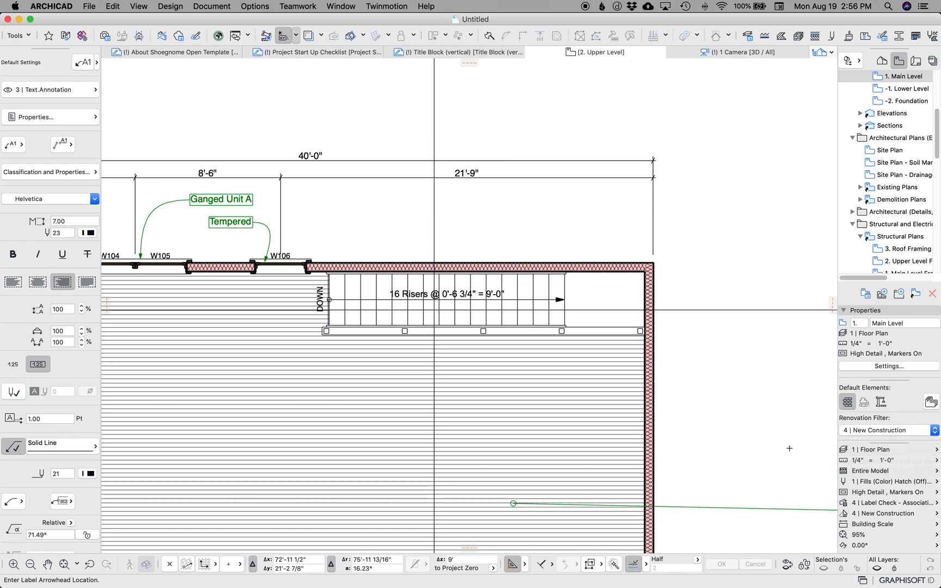
mouse_move(772, 447)
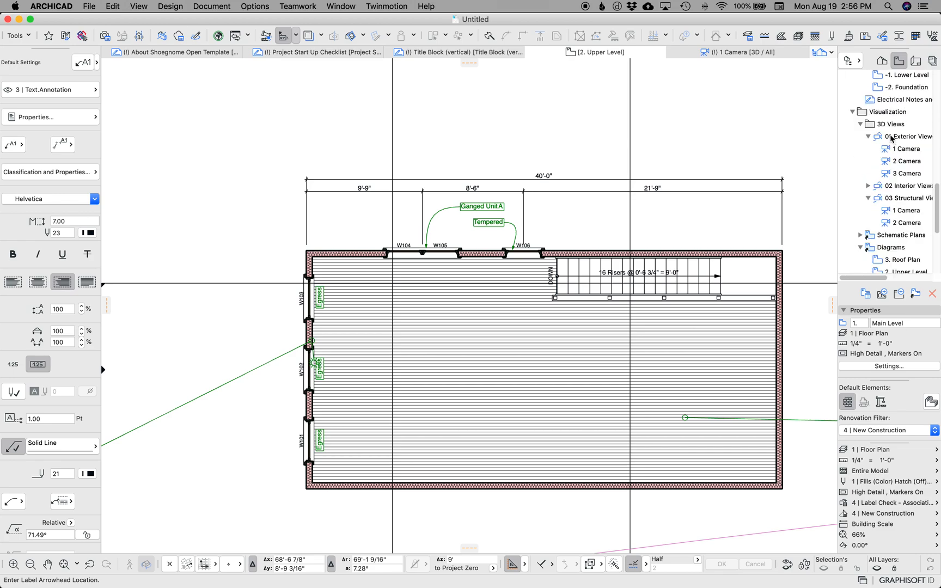
Step: Open the Diagrams > 1. Main Level view and the Poched, Zones (Diagrams) override combination settings
click(901, 226)
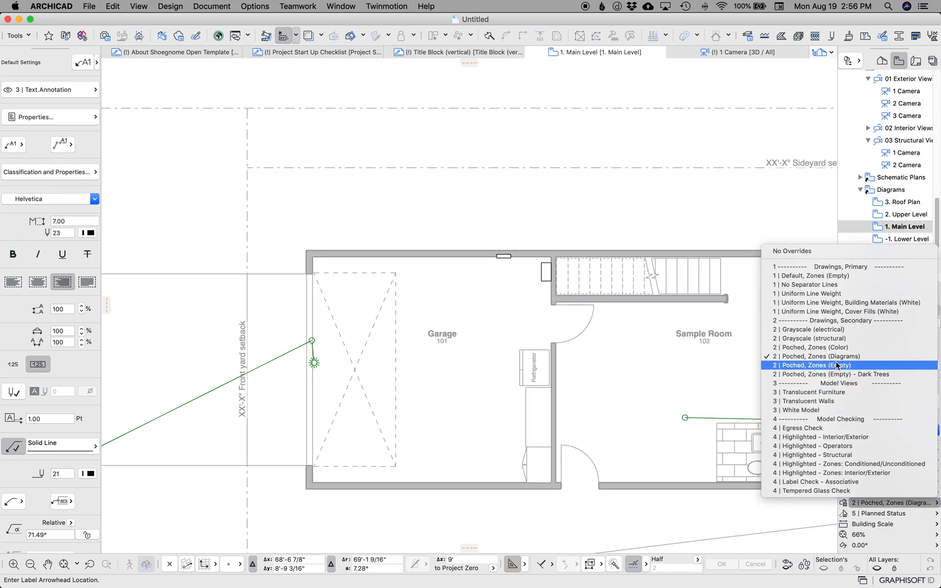
click(815, 365)
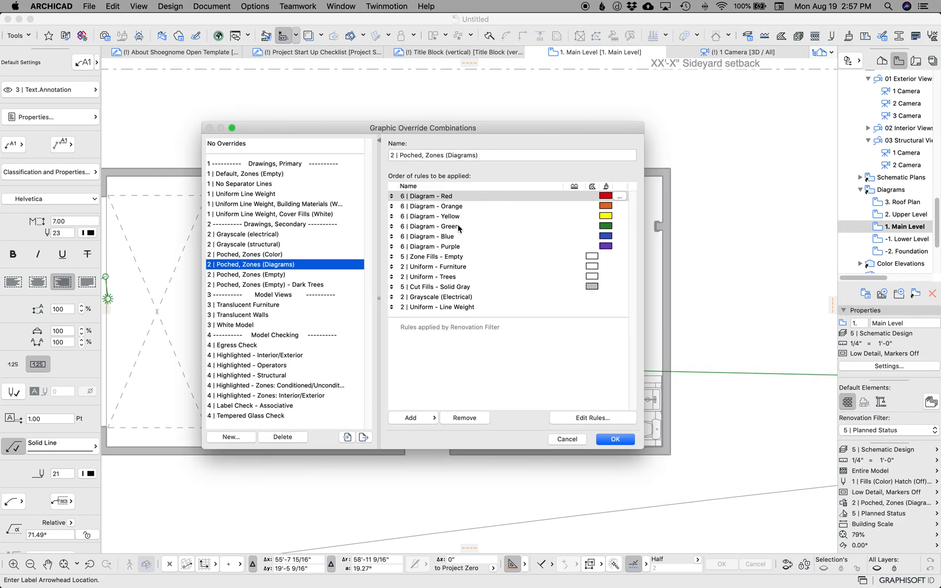
Step: Inspect the 6 | Diagram - Red rule's 'Diagram Color is Red' criterion, then cancel the dialog
click(592, 417)
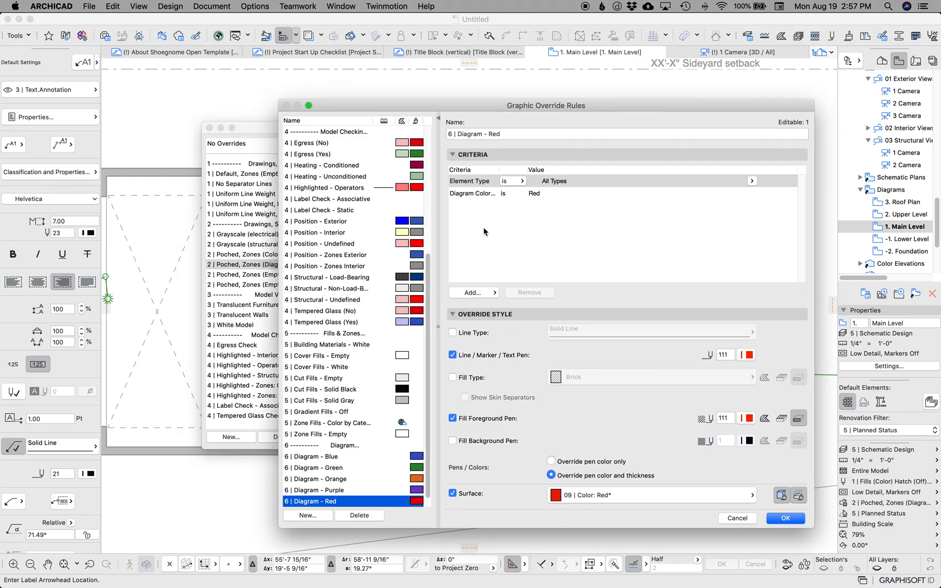
click(473, 193)
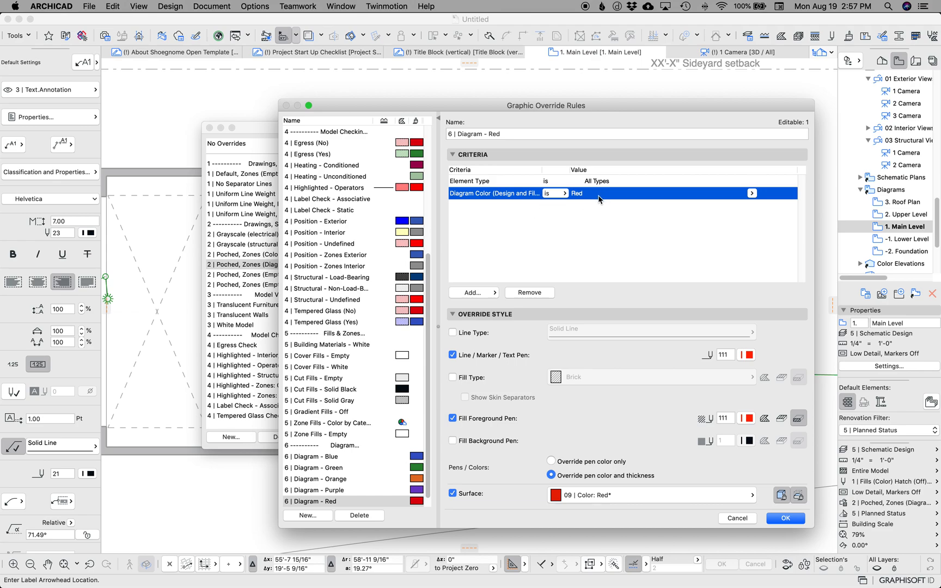
mouse_move(383, 490)
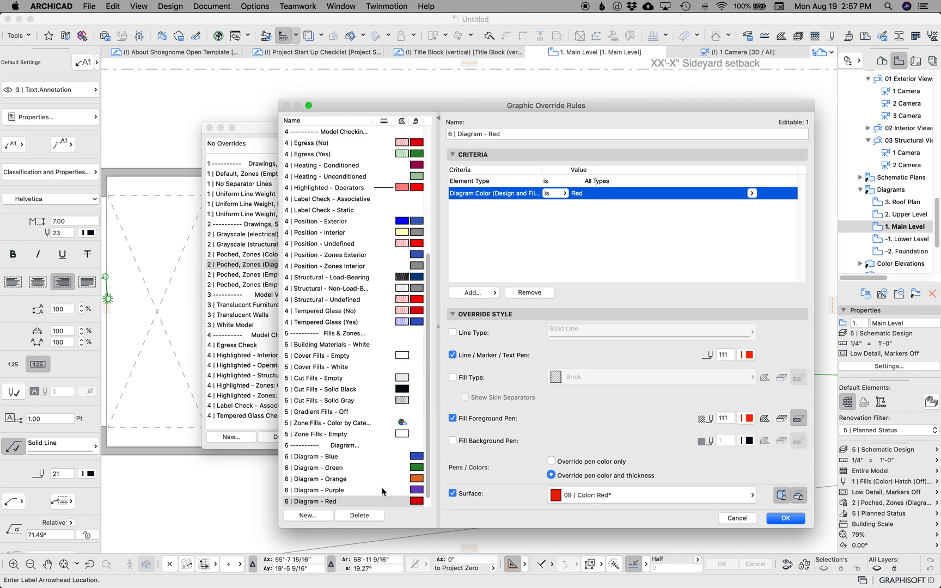
click(327, 478)
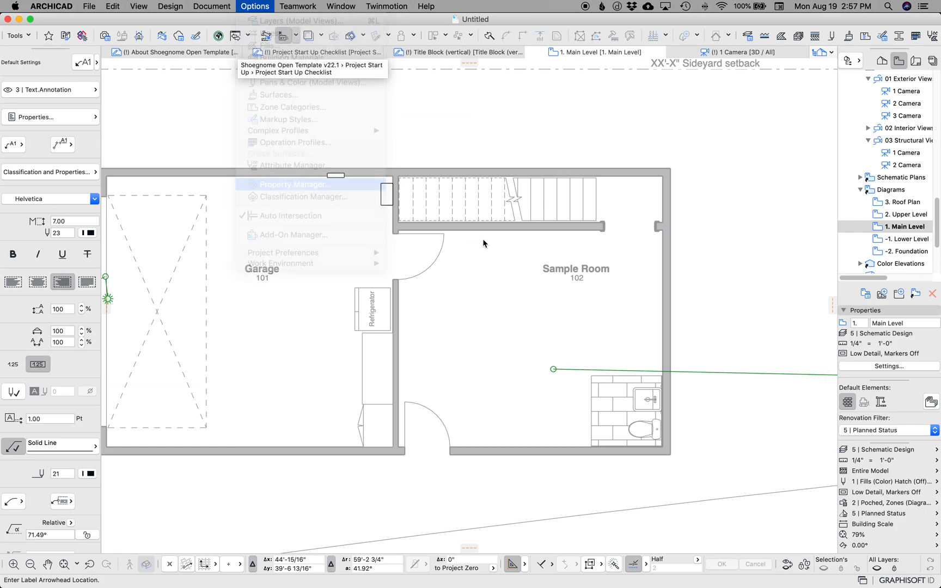
click(294, 184)
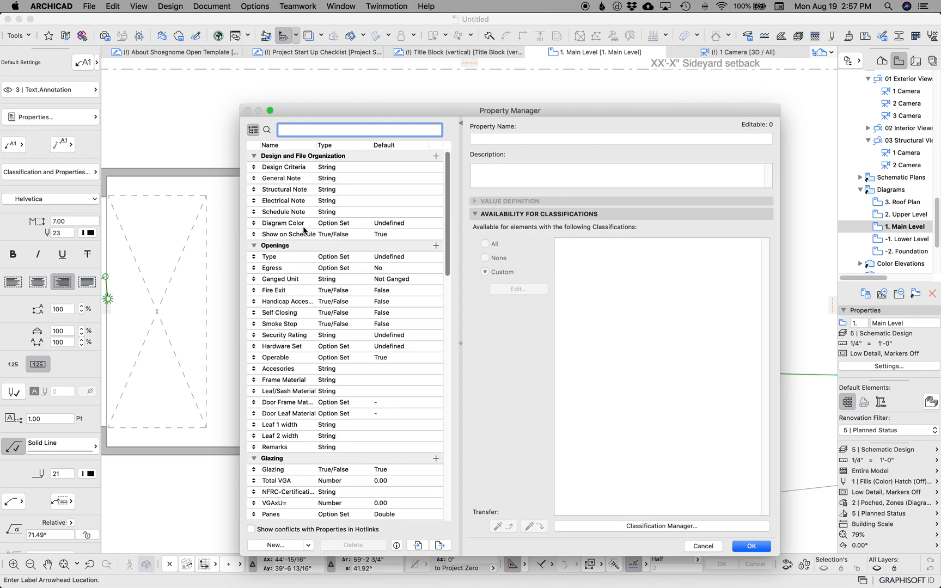
click(282, 223)
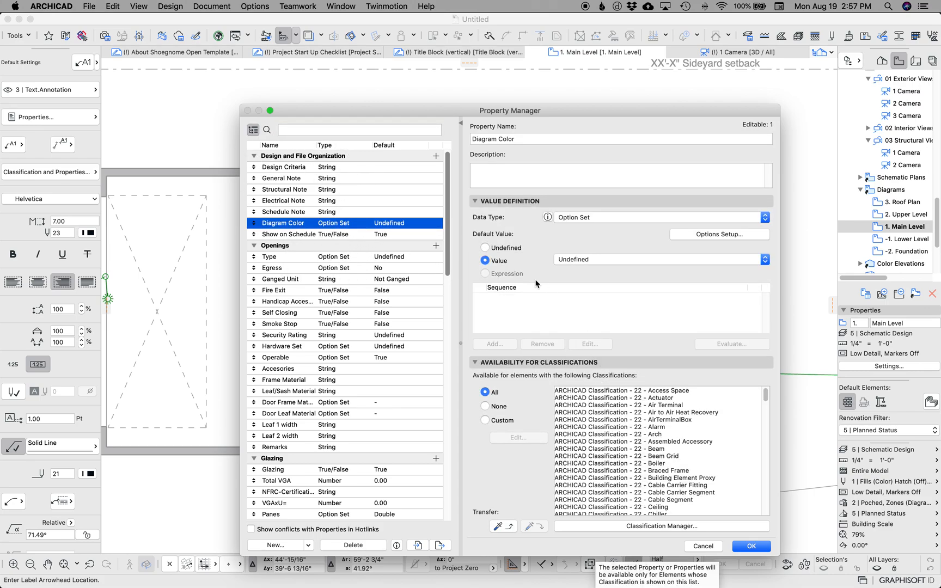
click(719, 234)
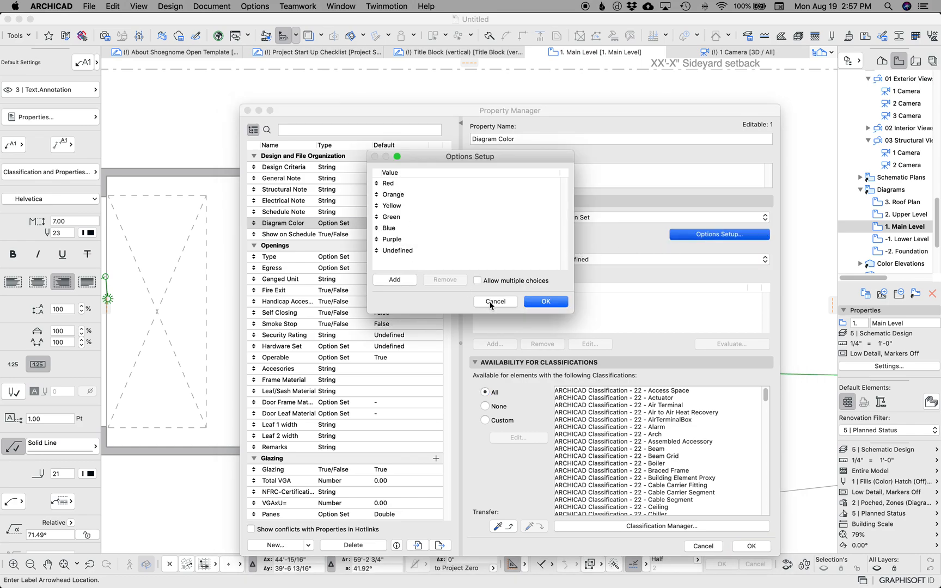
click(494, 301)
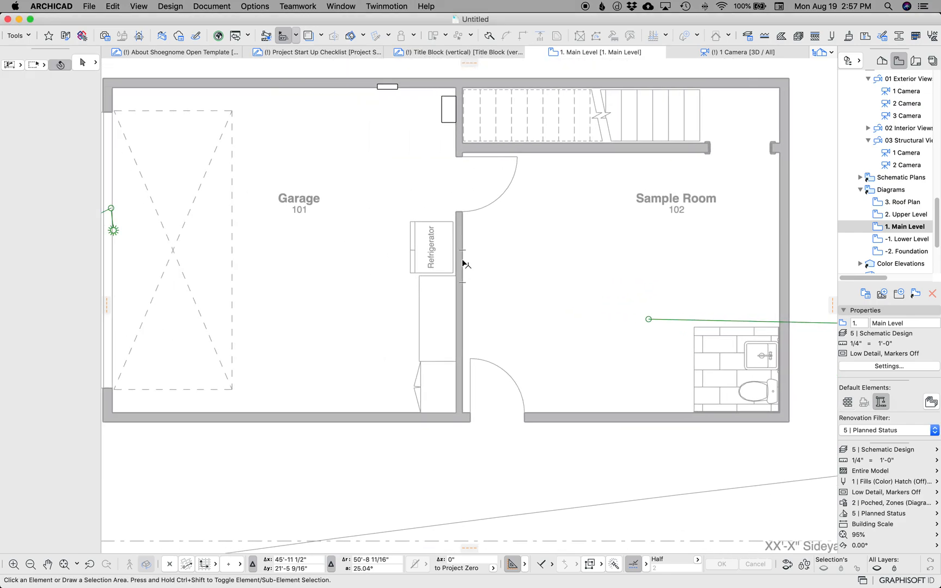
Step: Set the Garage/Sample Room wall's Diagram Color to Green through its Info Box properties
click(457, 261)
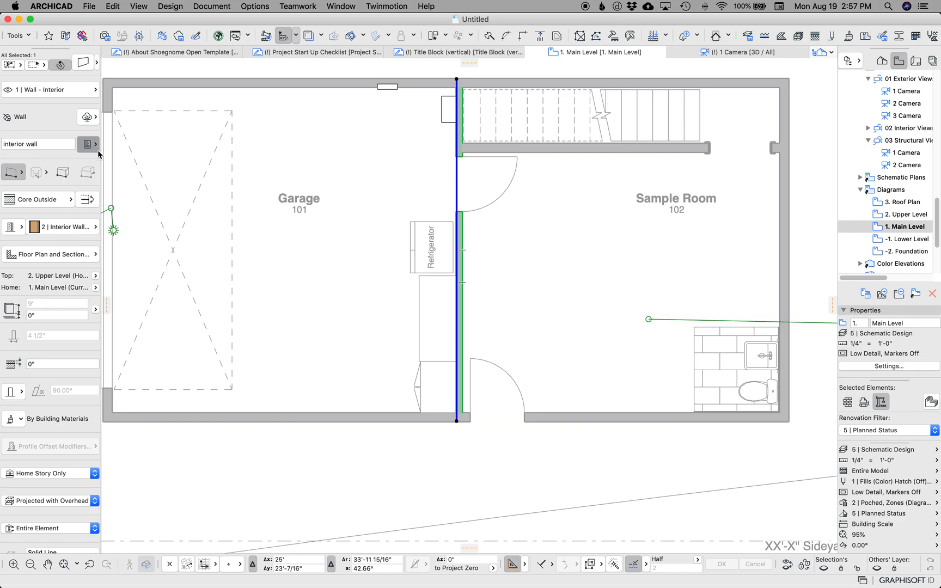
click(83, 144)
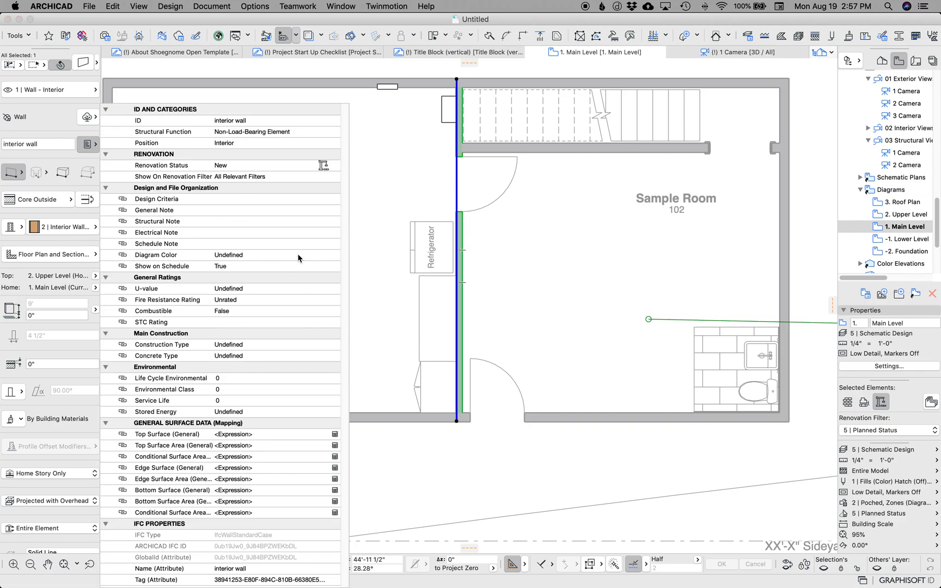
click(156, 254)
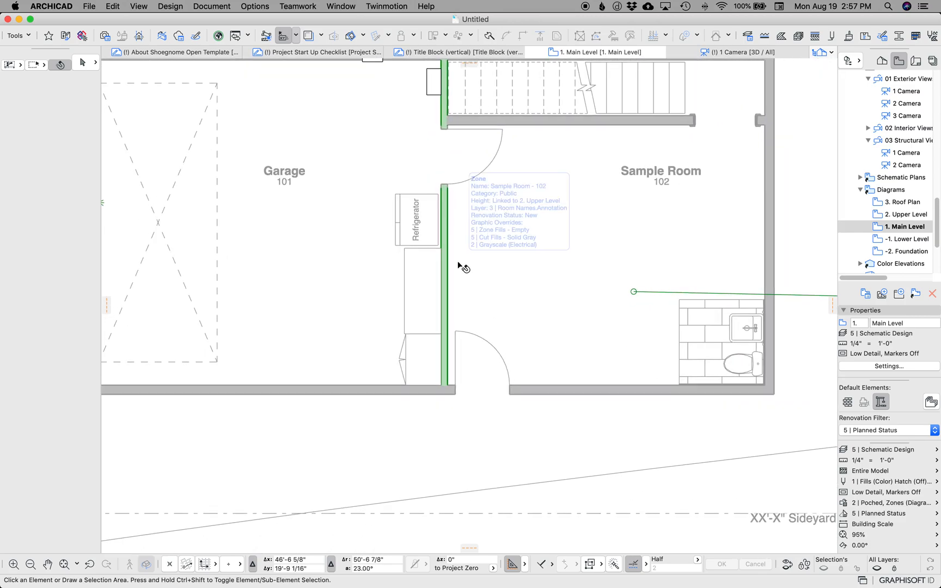
mouse_move(389, 319)
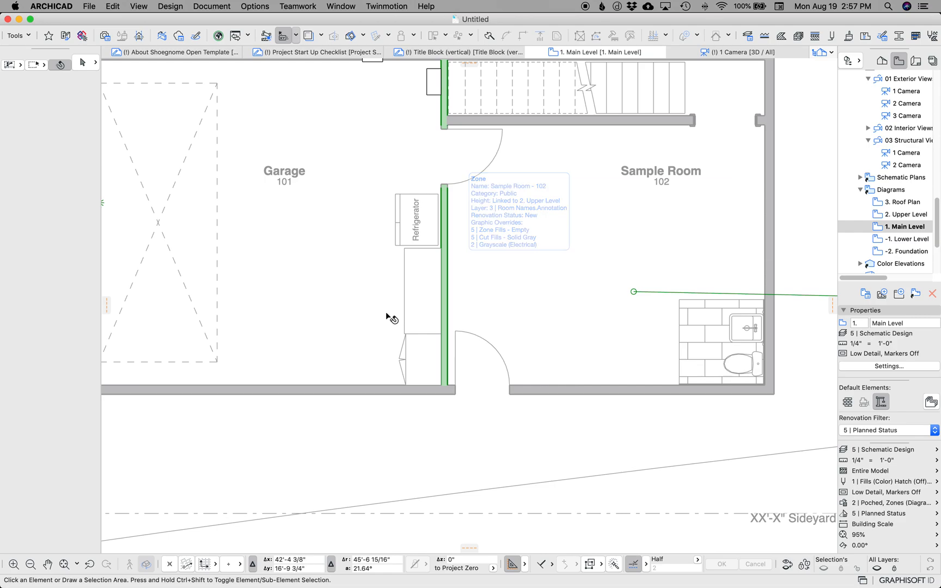
mouse_move(417, 409)
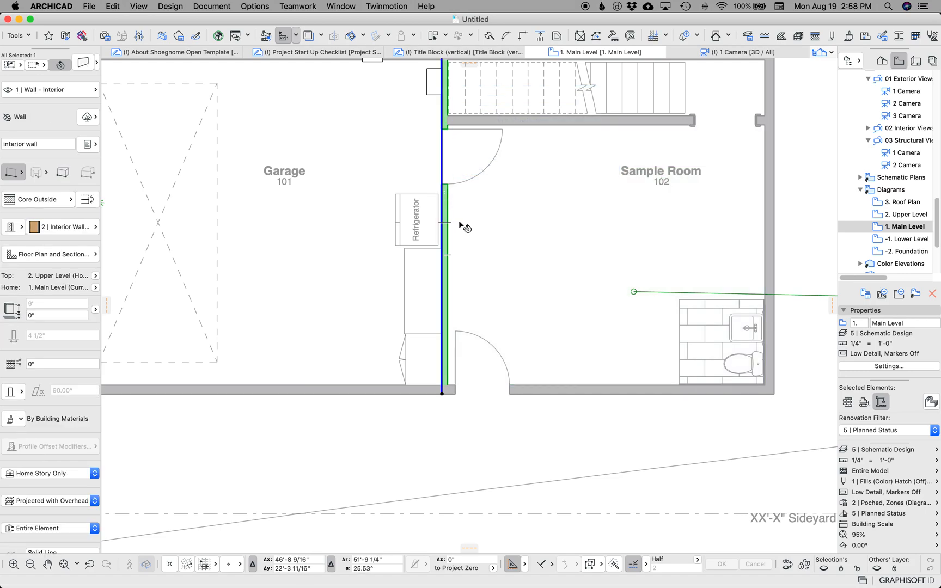
mouse_move(580, 383)
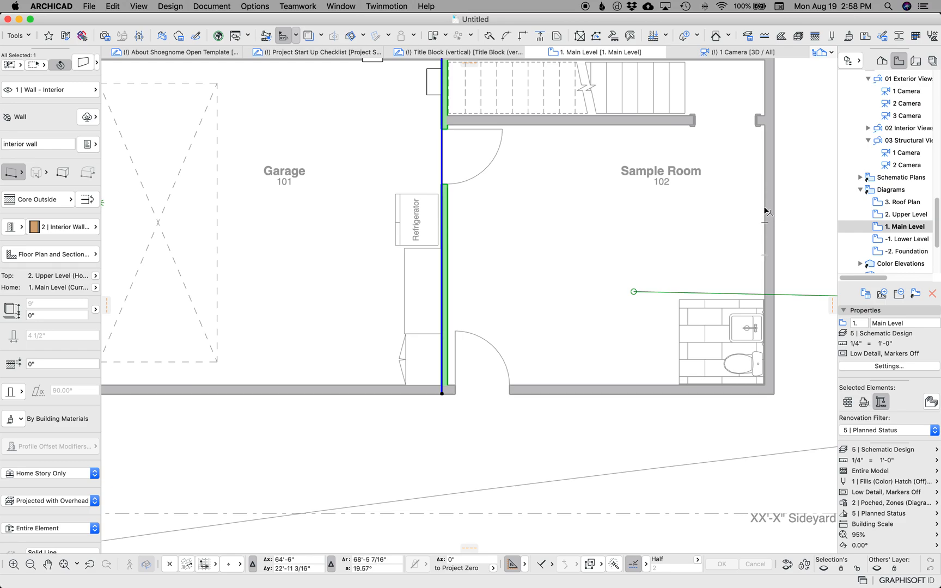
mouse_move(750, 421)
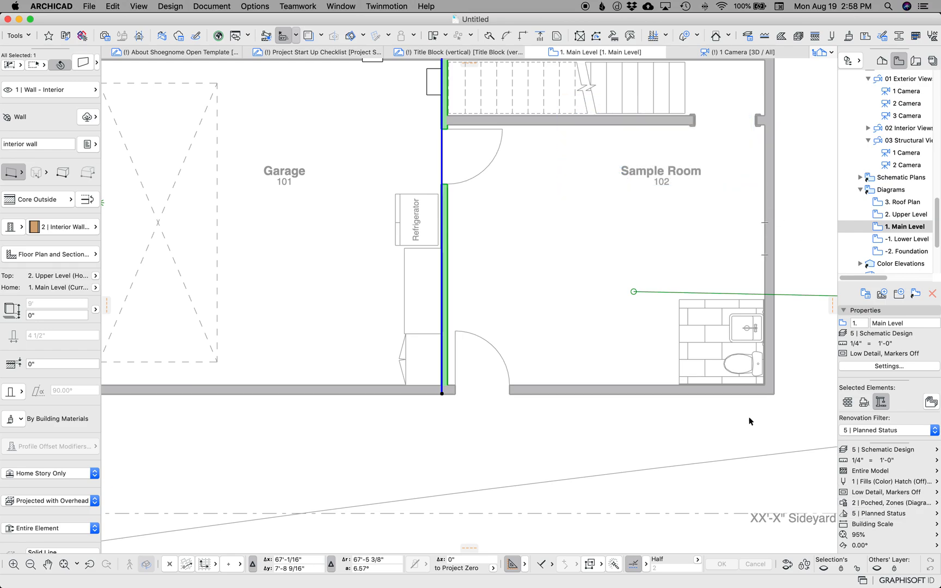
click(85, 144)
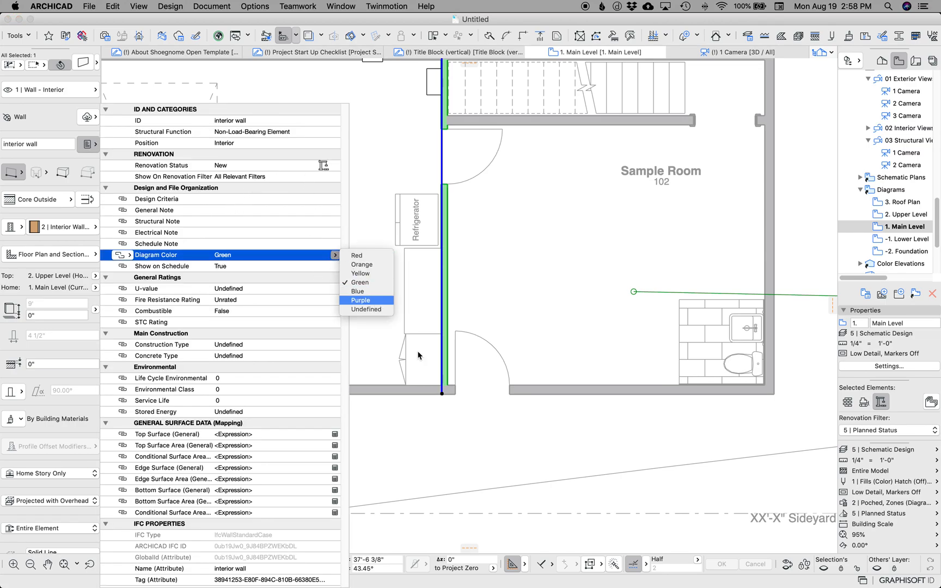
click(360, 300)
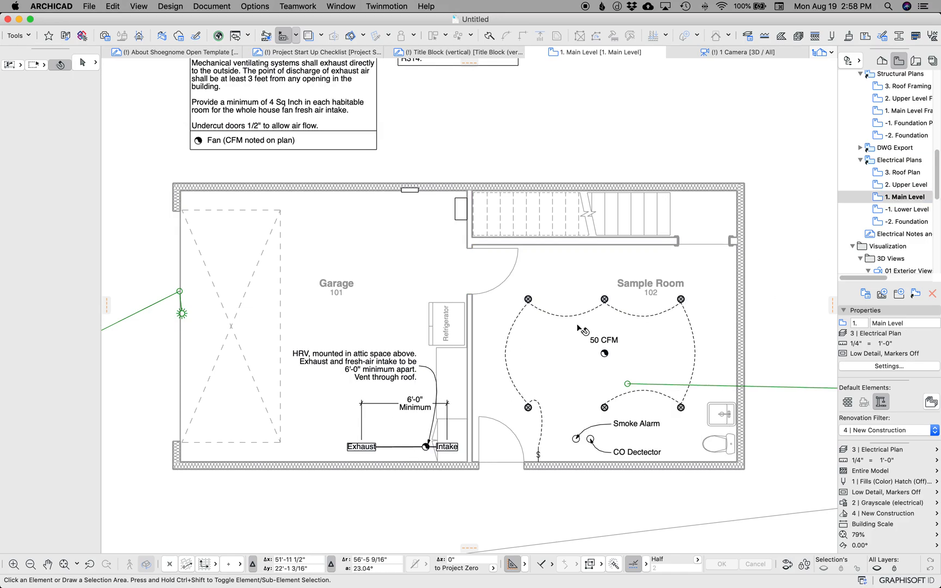
Step: Visit the 1. Main Level Framing Plan, then open the architectural 1. Main Level floor plan
click(906, 233)
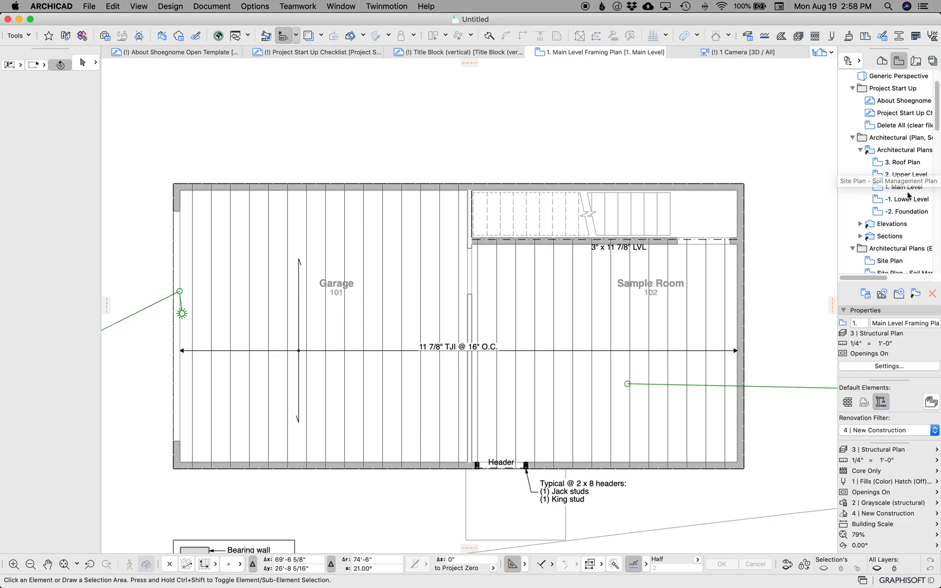
click(895, 186)
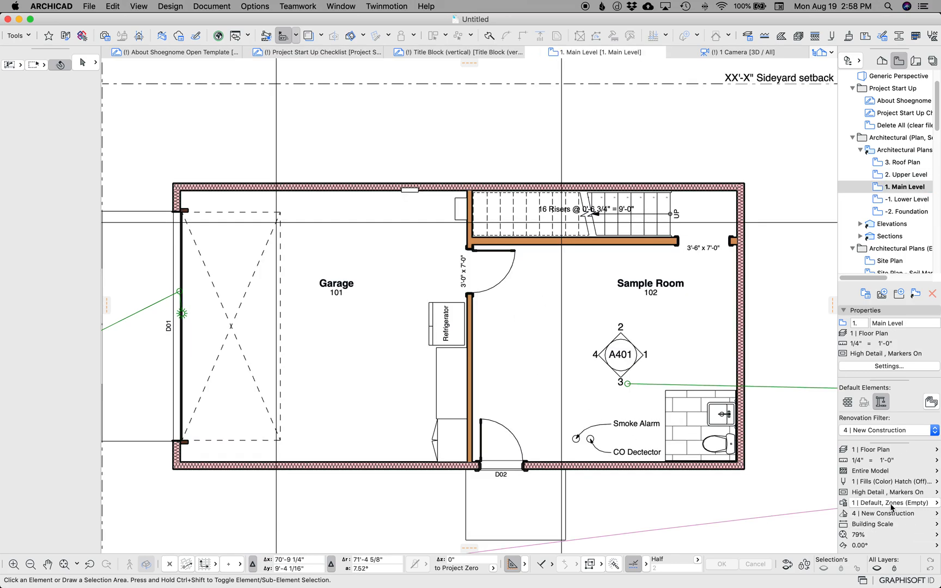
click(887, 502)
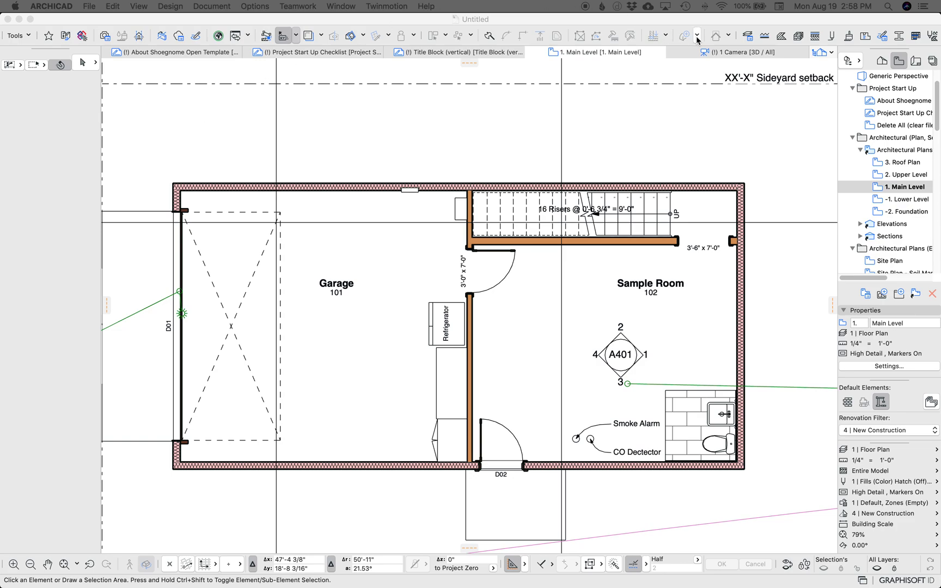
click(812, 35)
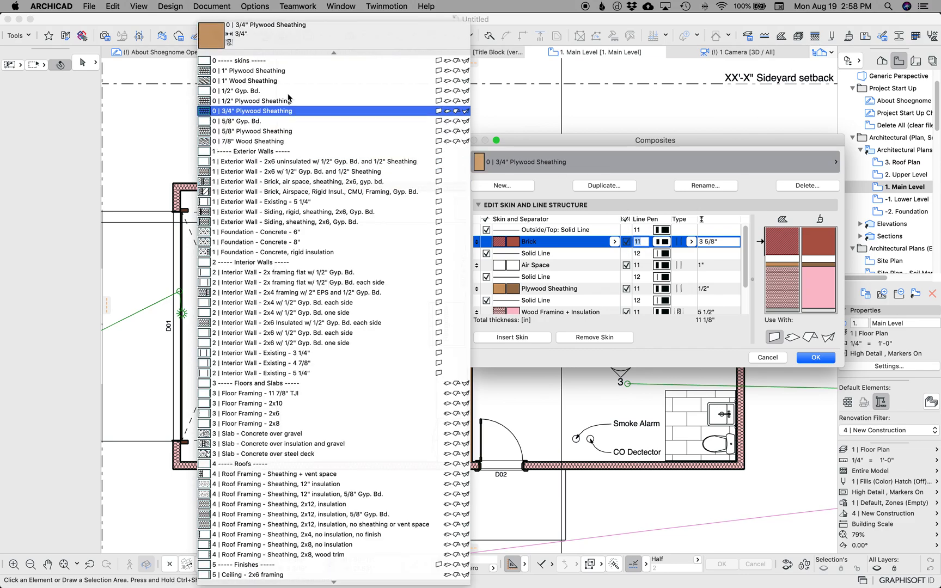
click(246, 121)
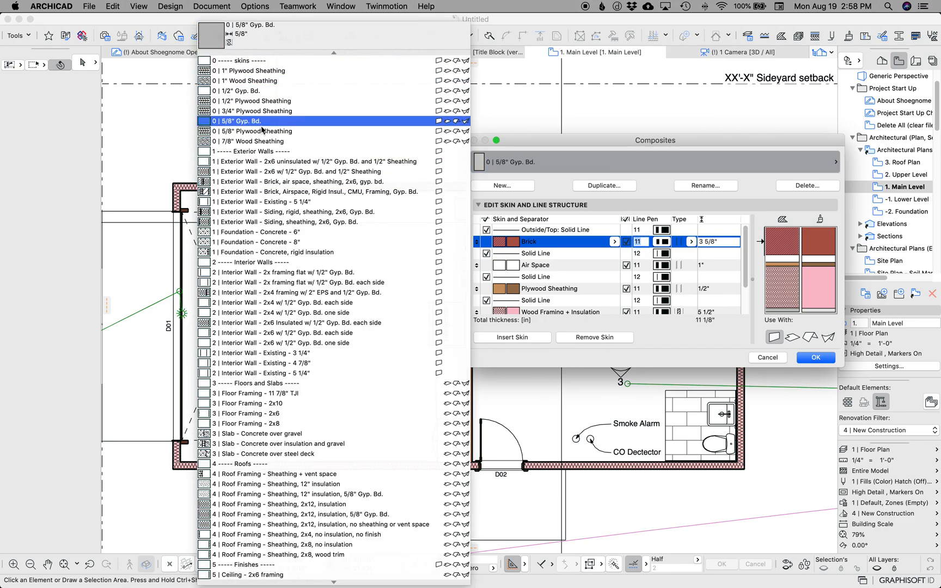
click(251, 141)
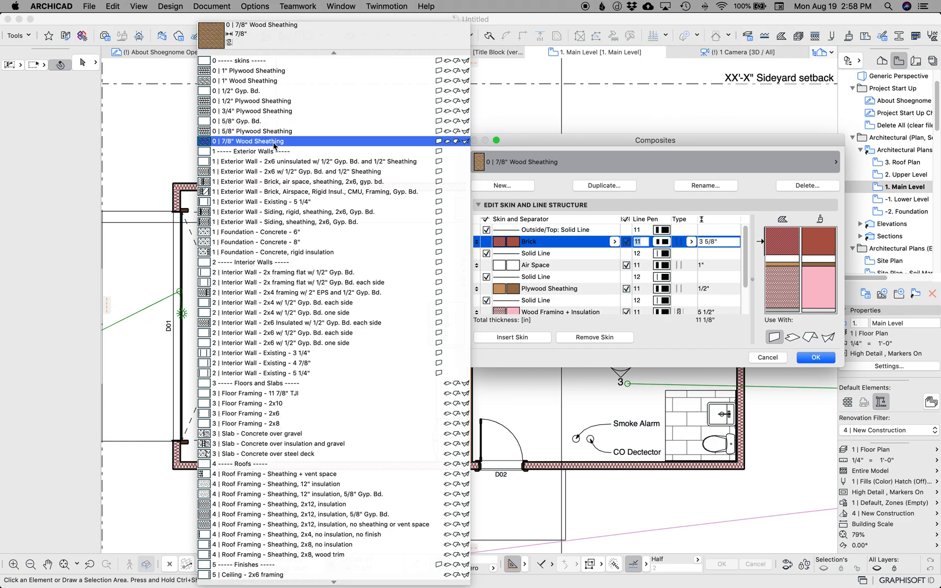
click(238, 90)
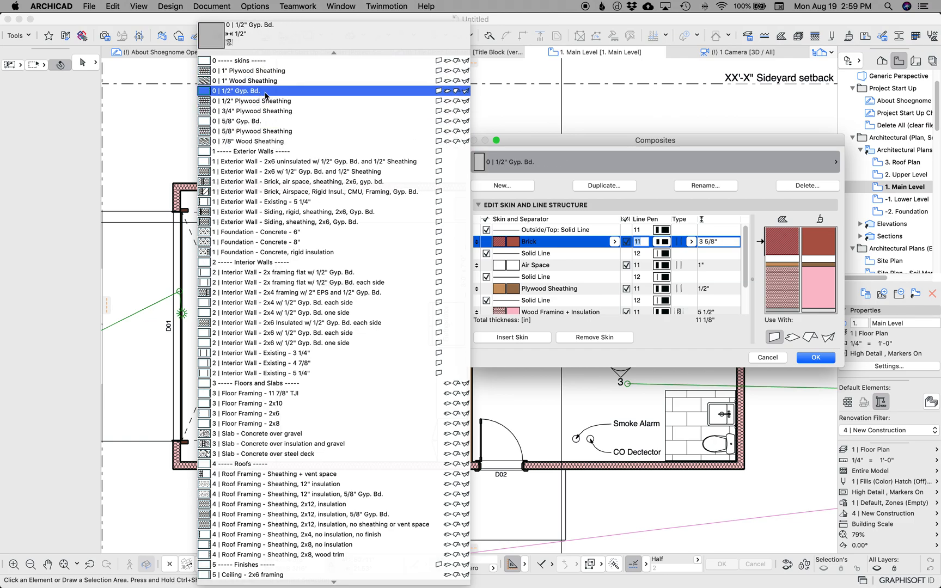
click(254, 131)
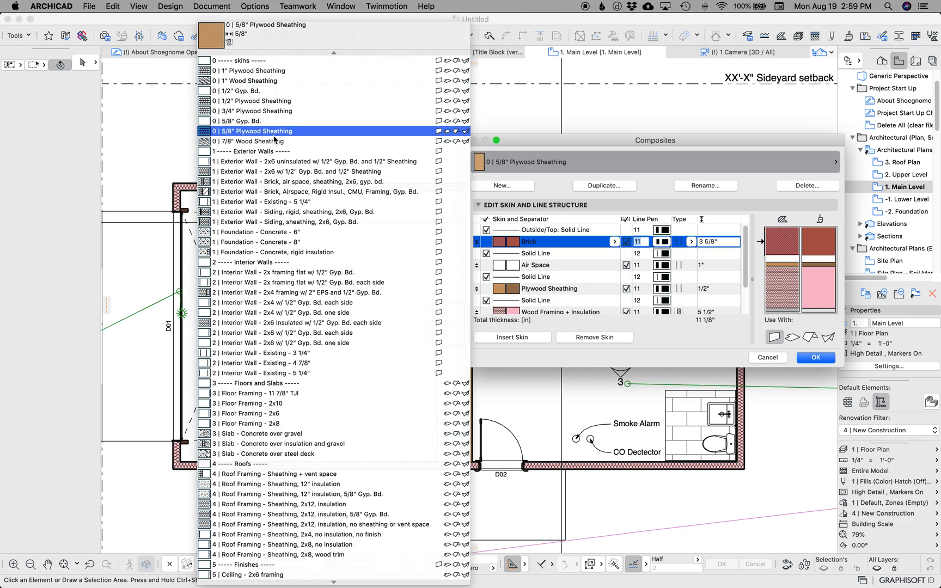
mouse_move(273, 135)
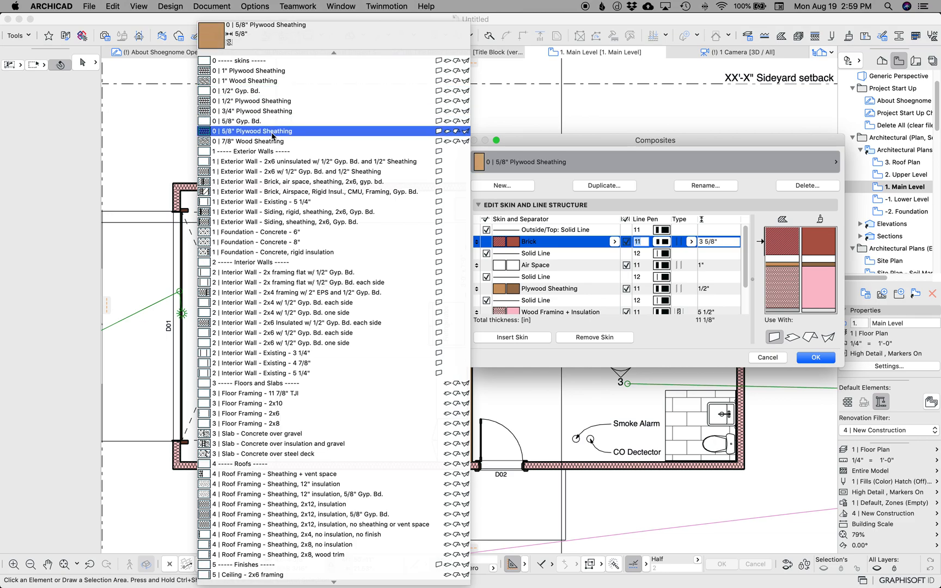
click(284, 333)
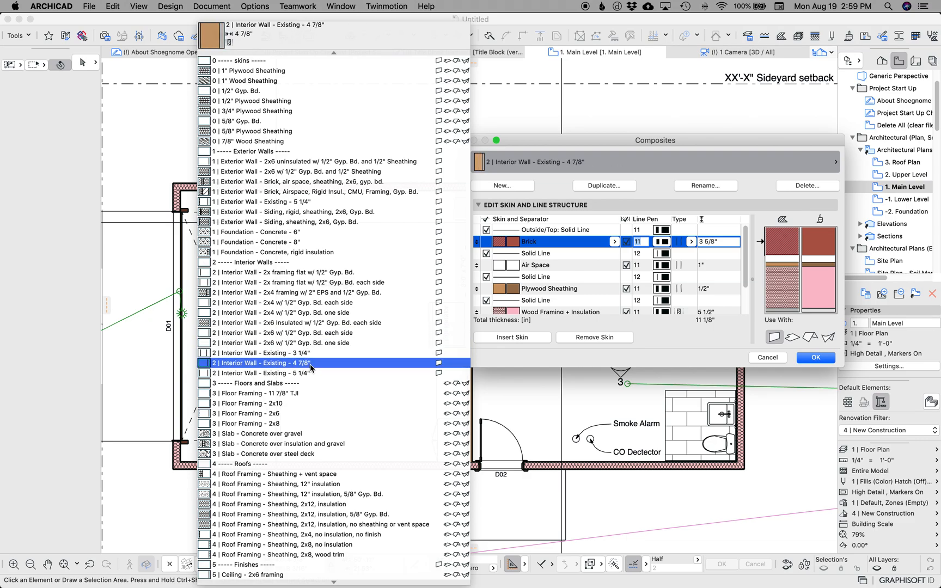
click(288, 333)
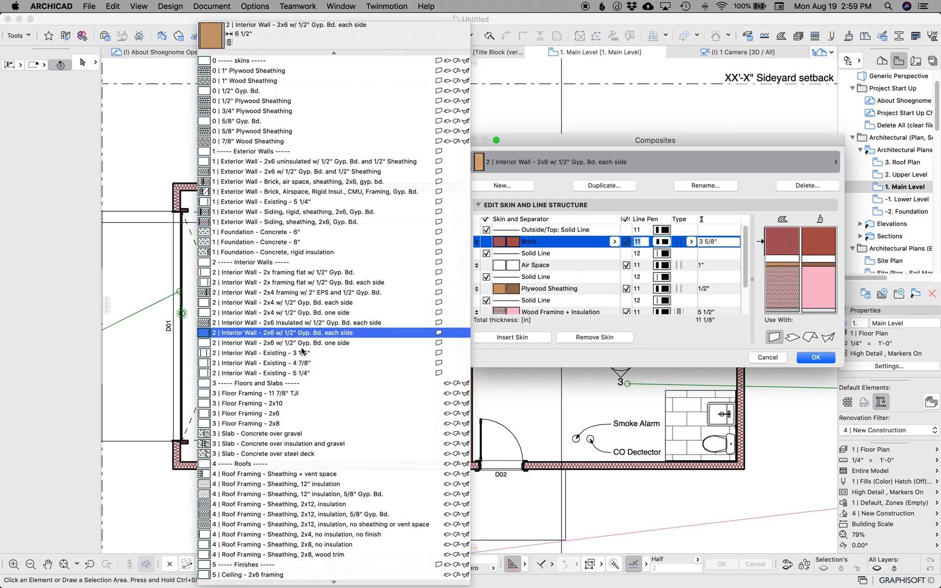
click(278, 362)
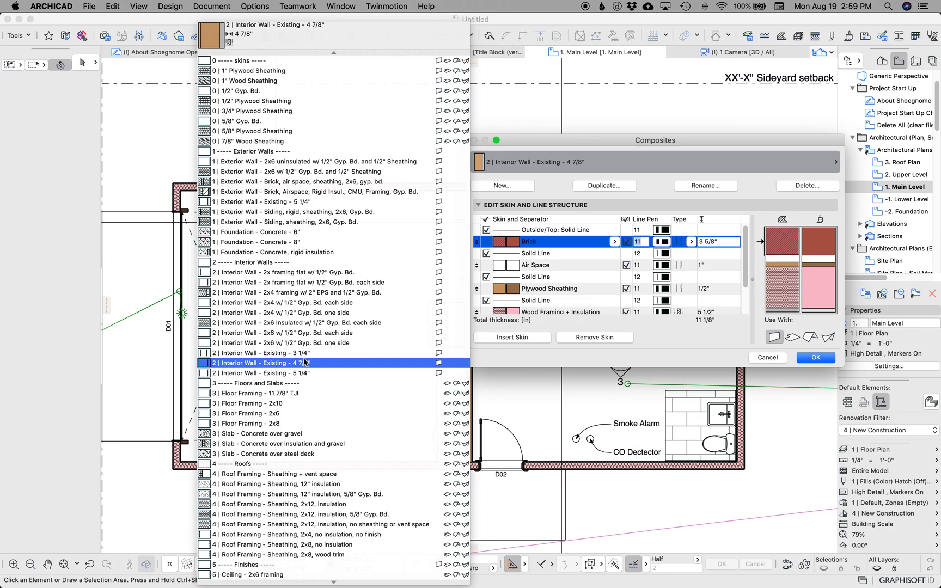
click(271, 353)
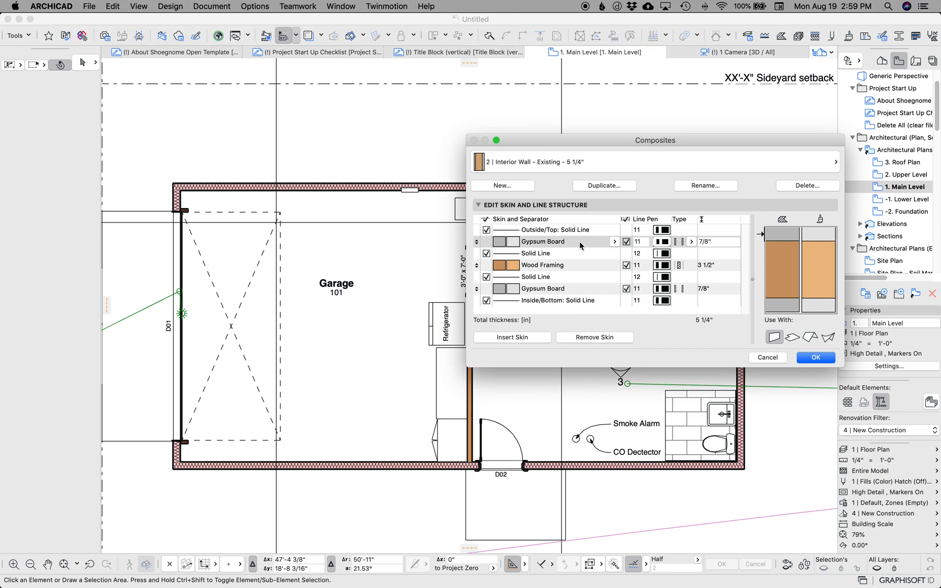
mouse_move(672, 253)
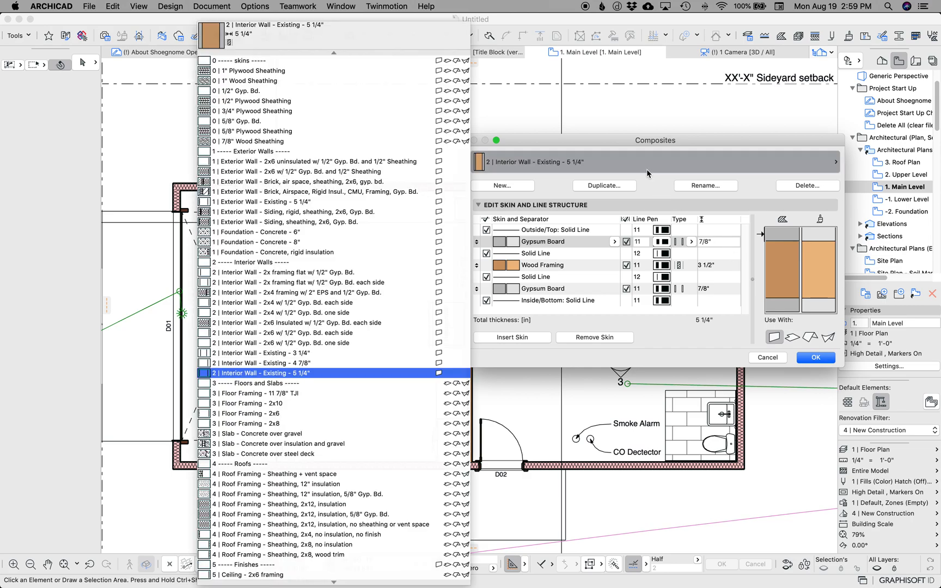
click(272, 352)
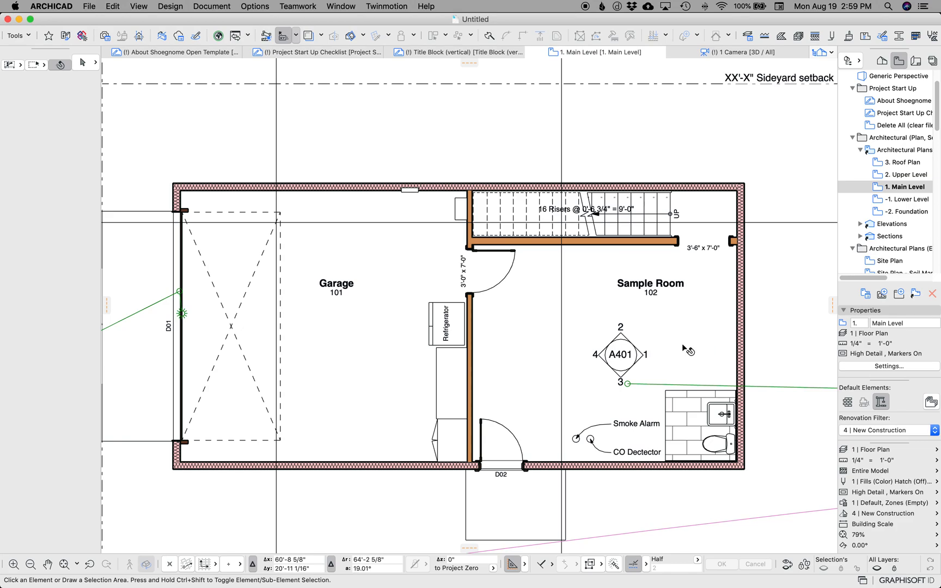
mouse_move(684, 338)
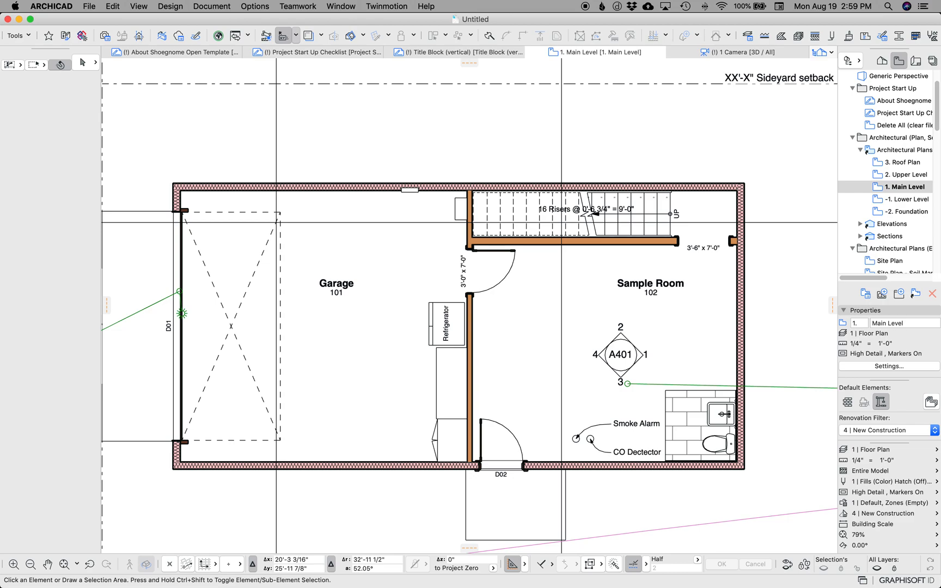
mouse_move(49, 262)
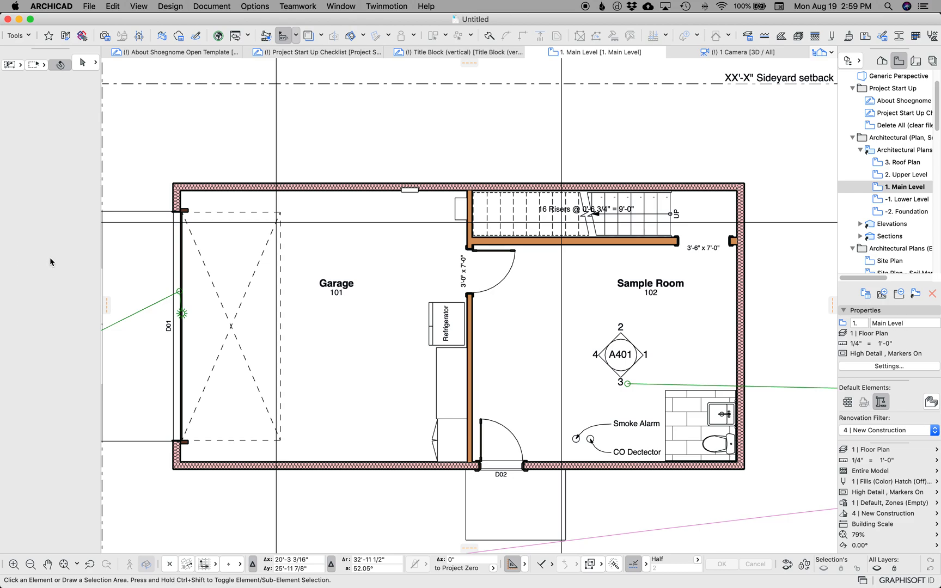
mouse_move(61, 260)
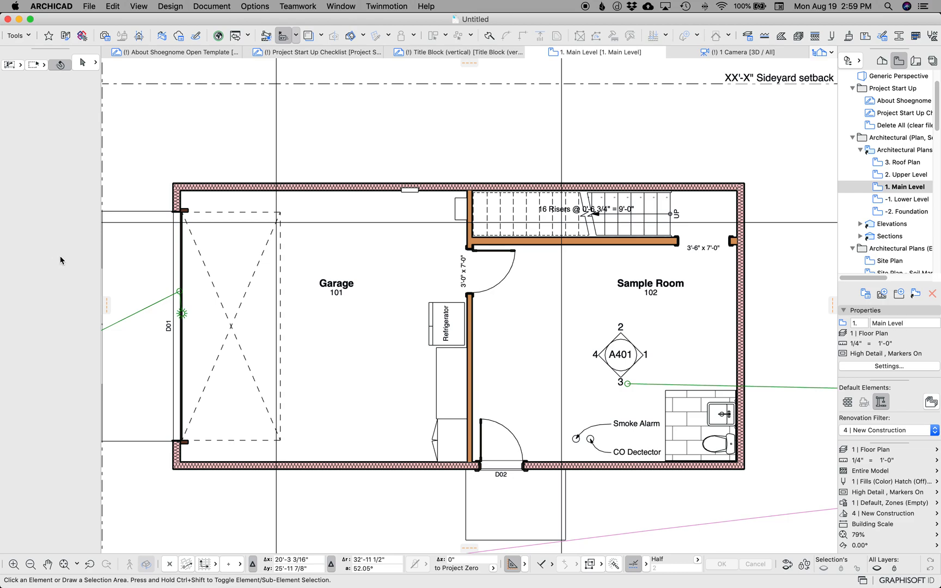